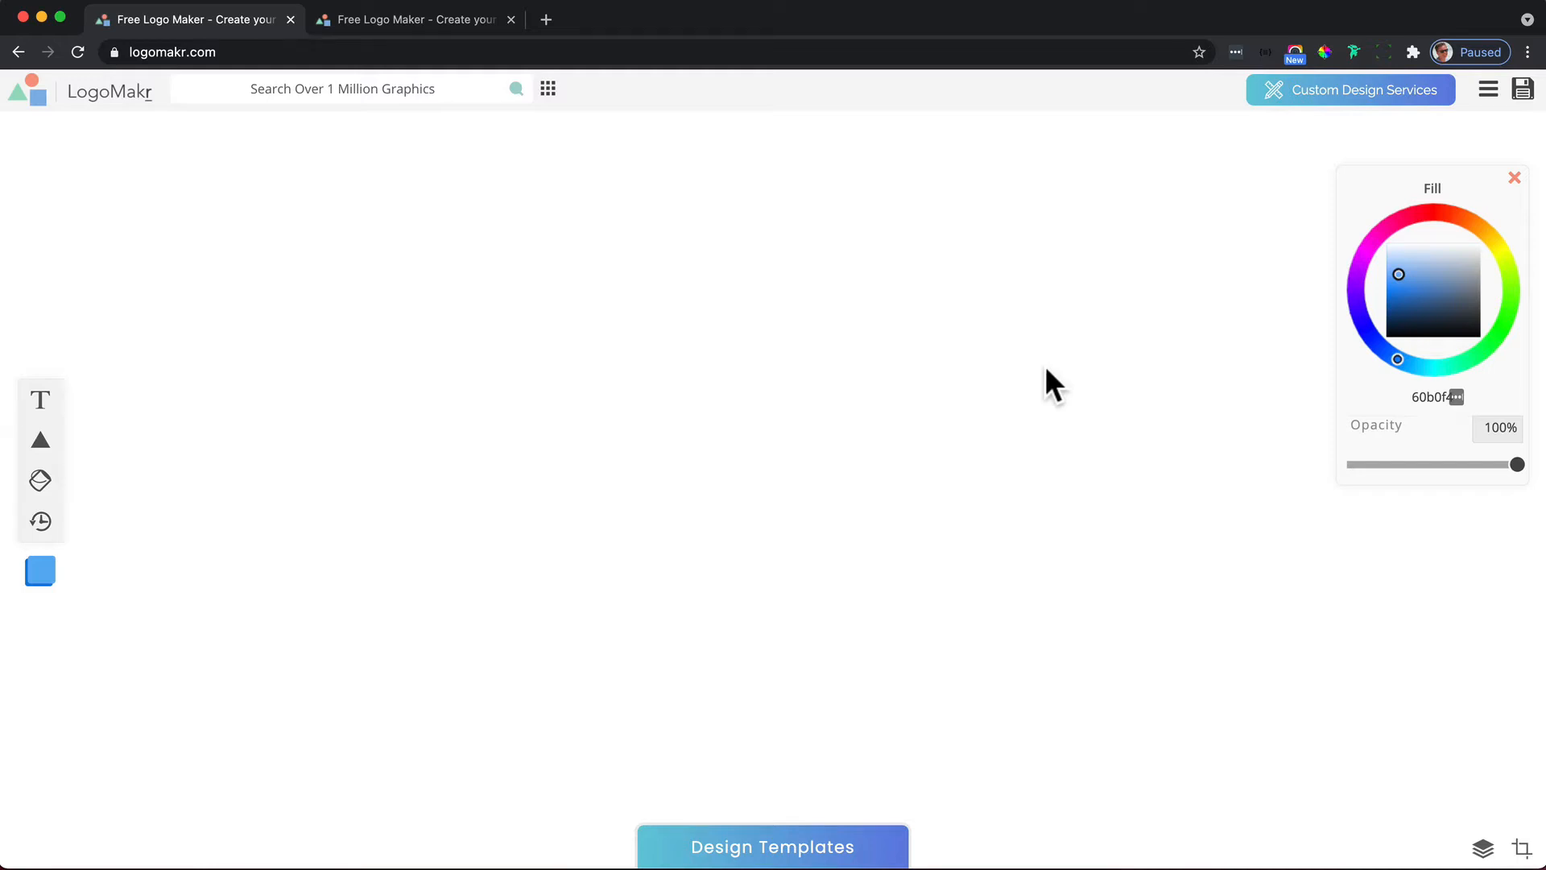
pyautogui.moveTo(679, 855)
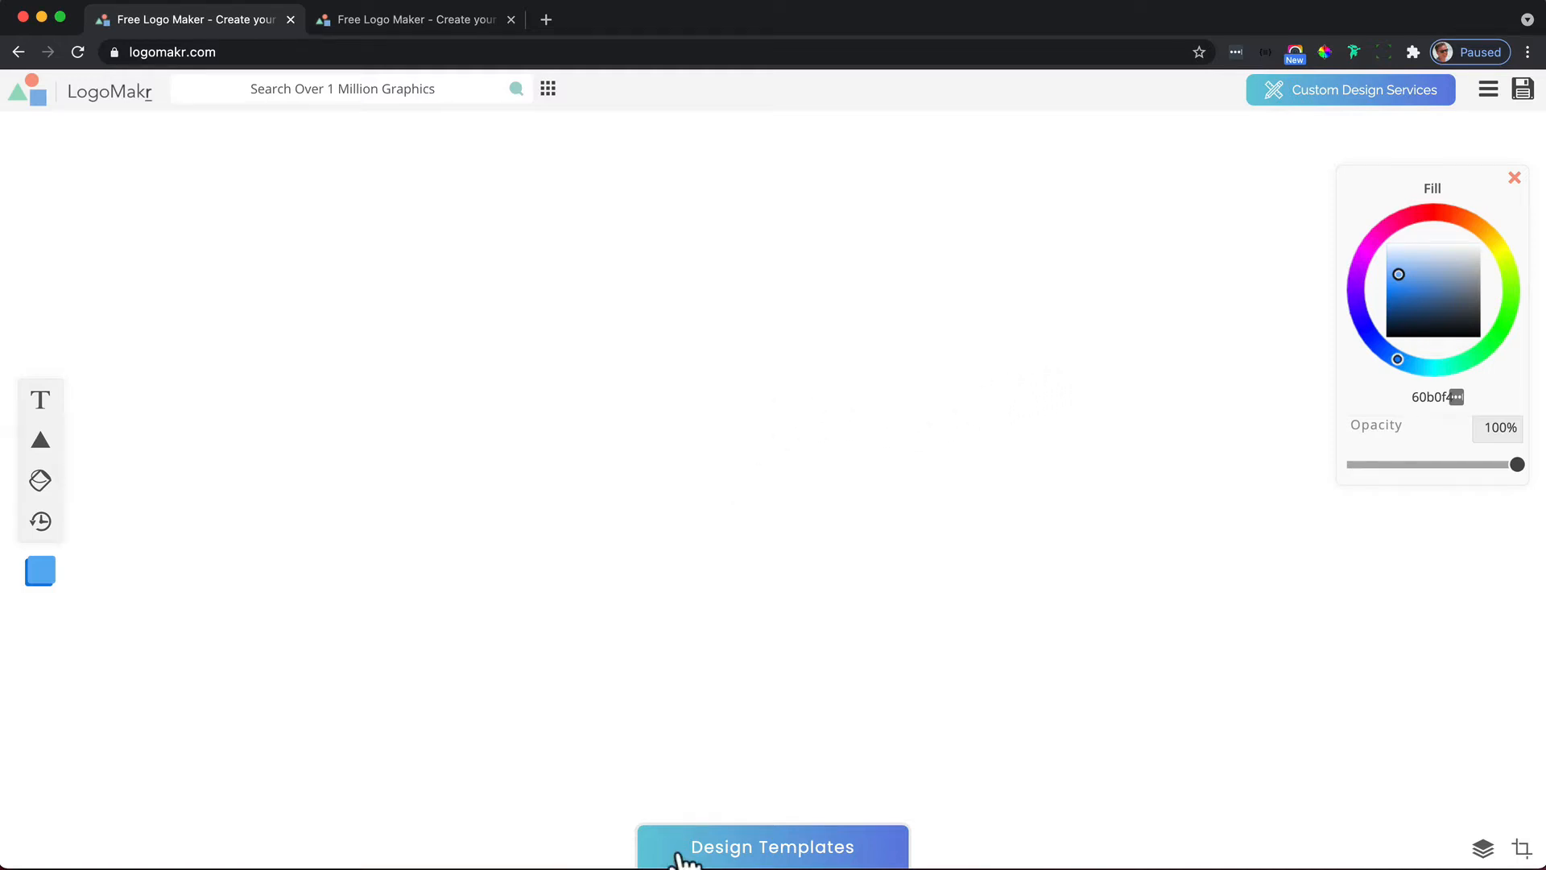
# - Load The Coyote desert adventures template from Design Templates and return to its tab
pyautogui.click(771, 846)
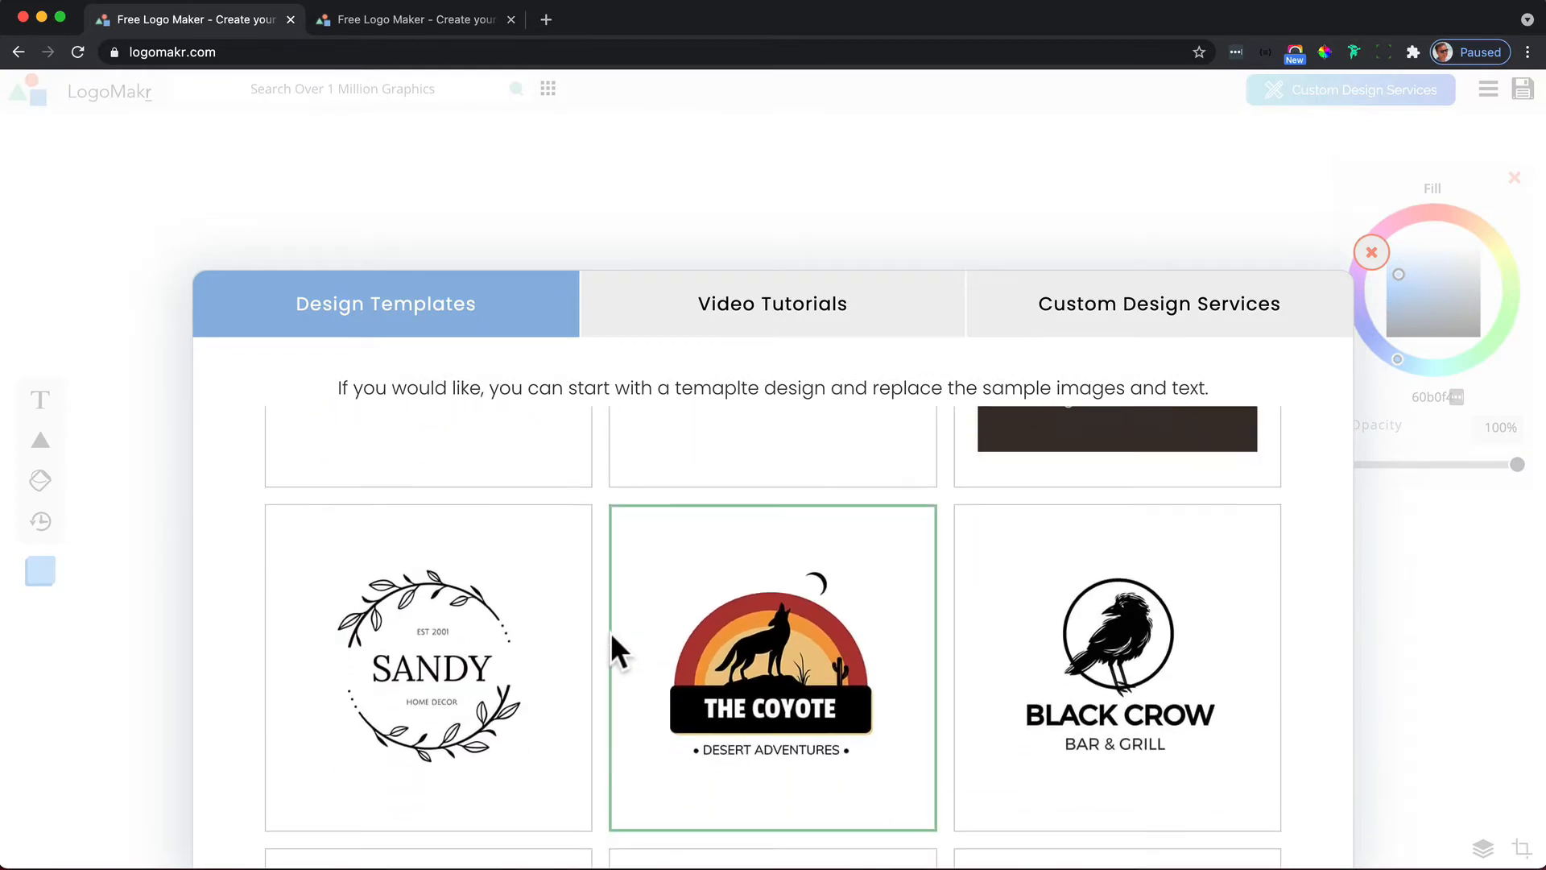
pyautogui.click(771, 665)
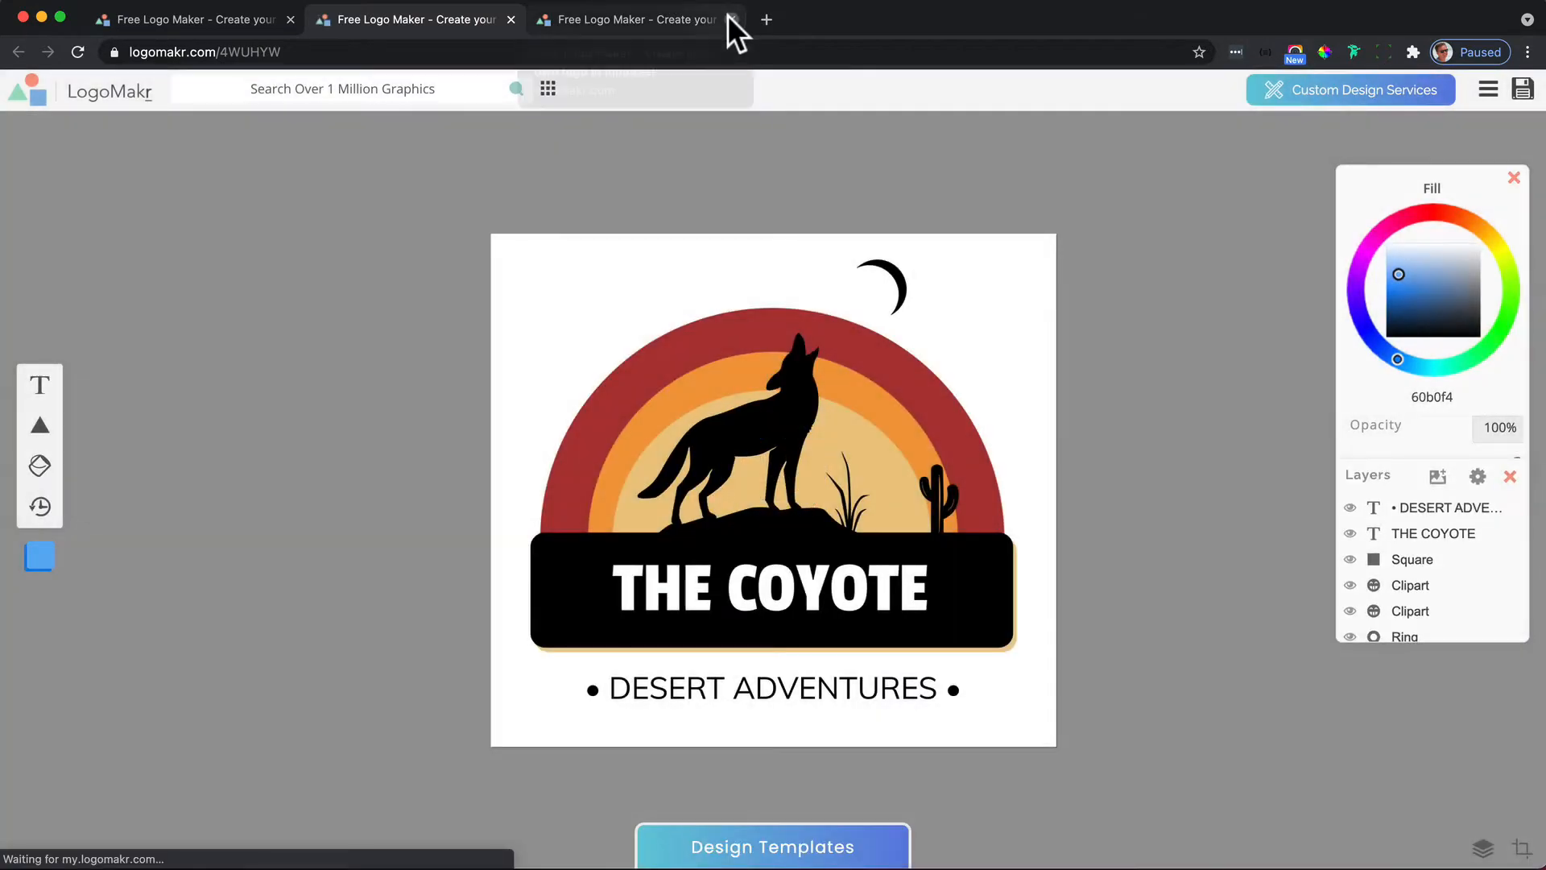
pyautogui.click(732, 19)
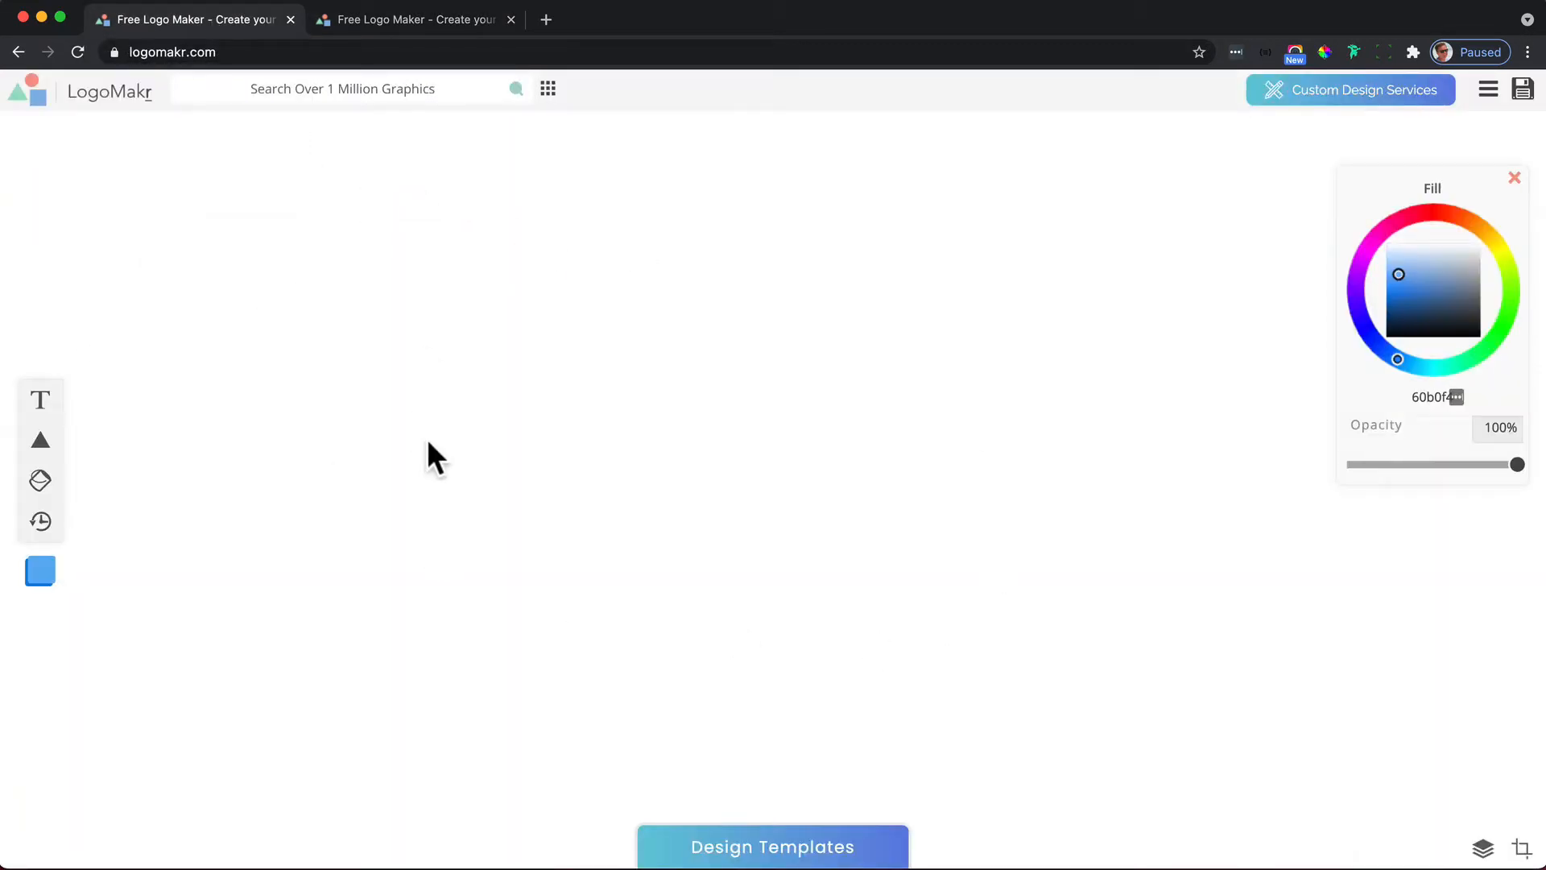
pyautogui.click(38, 400)
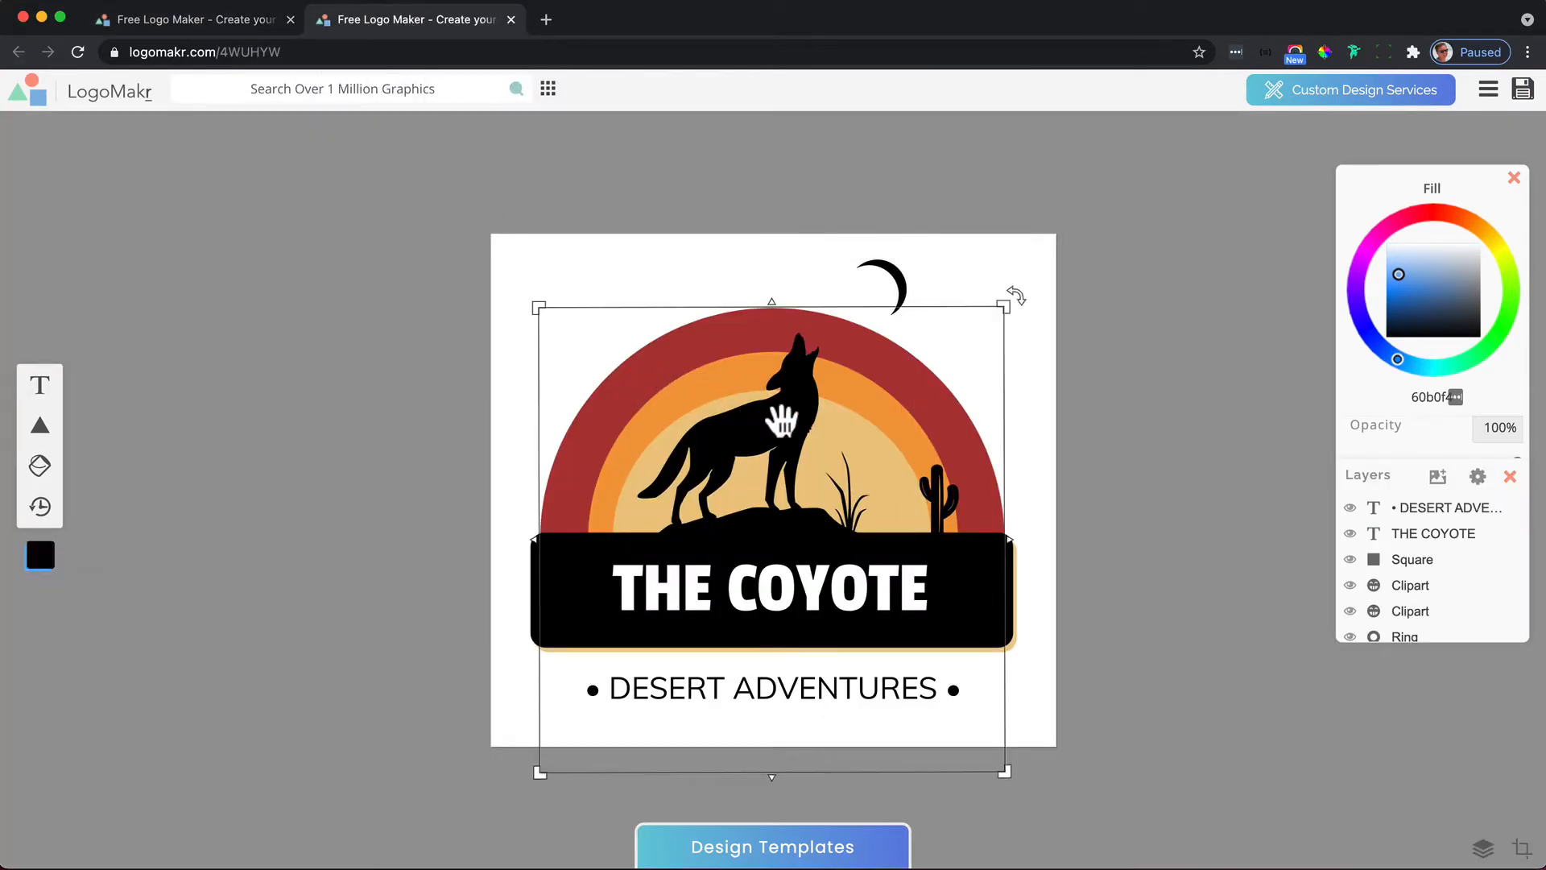
# - Replace the howling coyote silhouette with a dog clipart found by searching 'dog'
pyautogui.click(1411, 610)
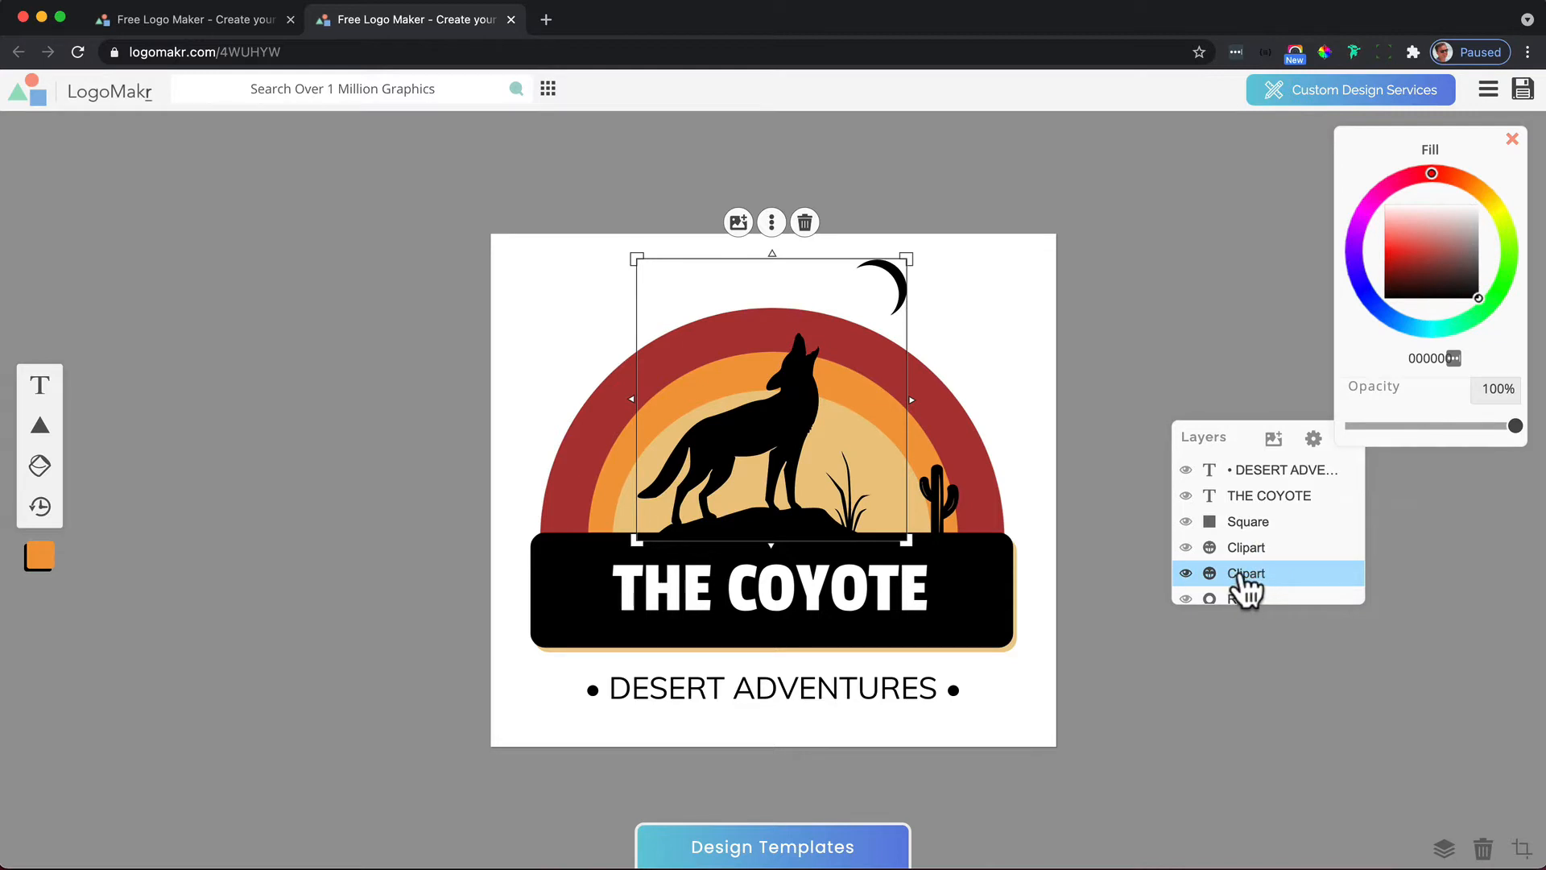
pyautogui.moveTo(738, 221)
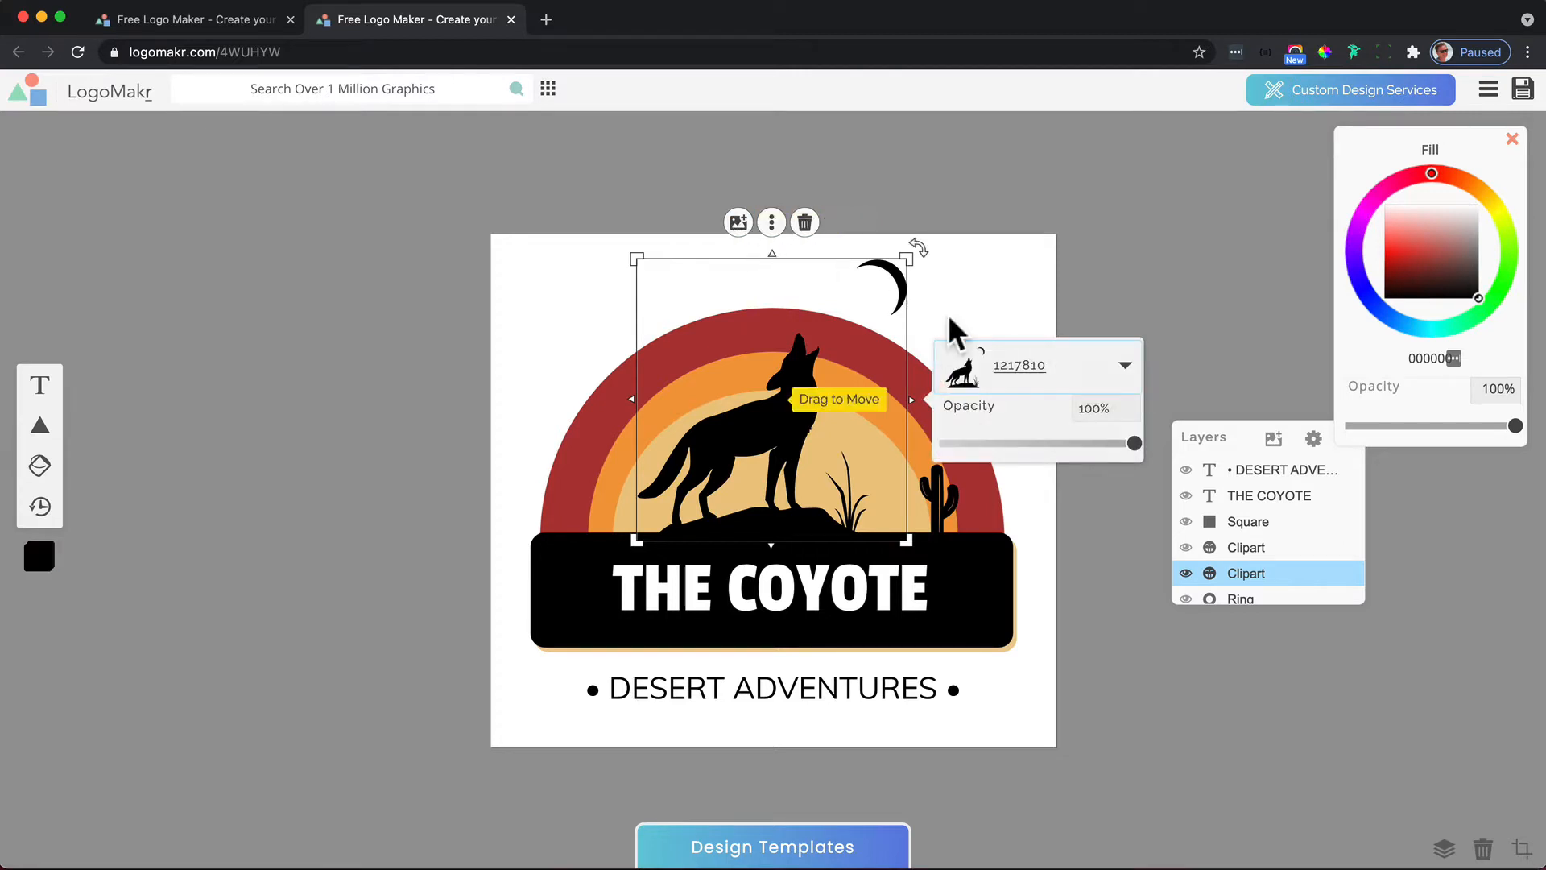
pyautogui.click(1124, 366)
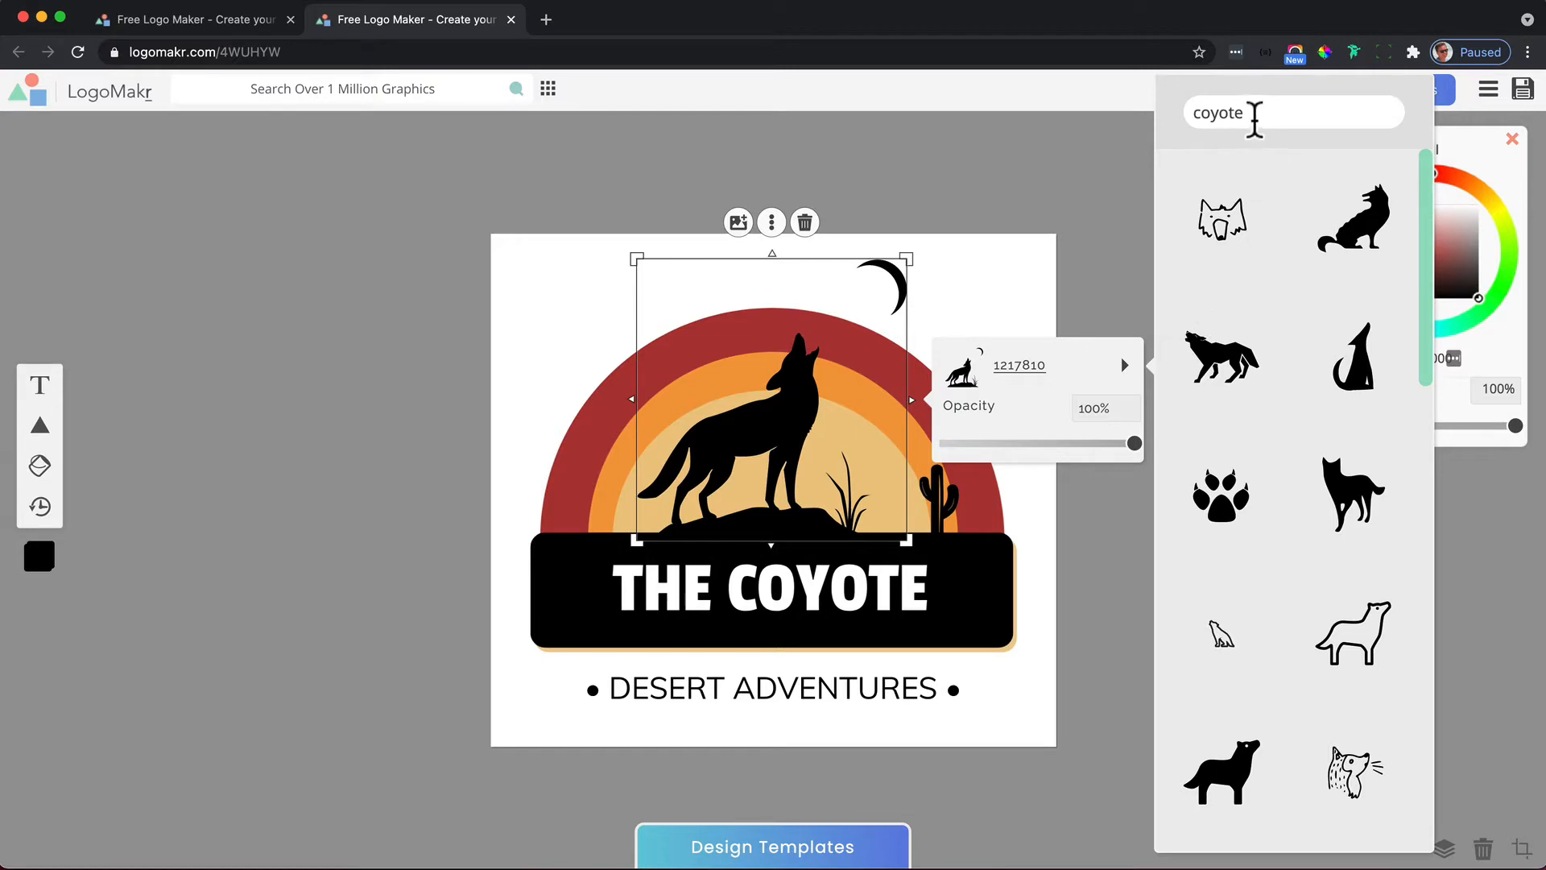
pyautogui.doubleClick(1218, 113)
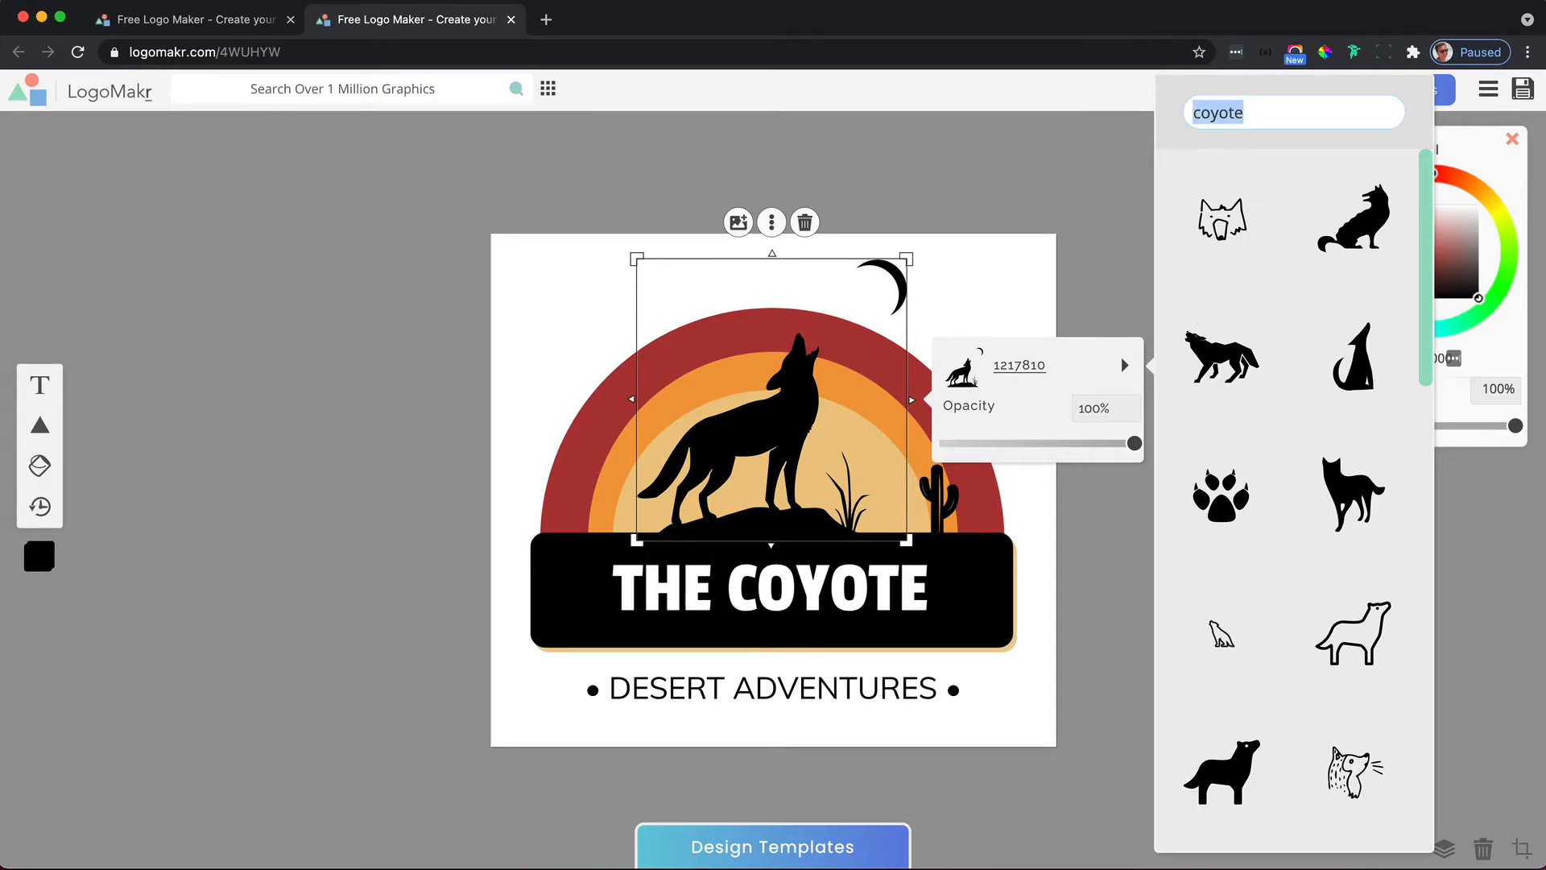
pyautogui.write('dog')
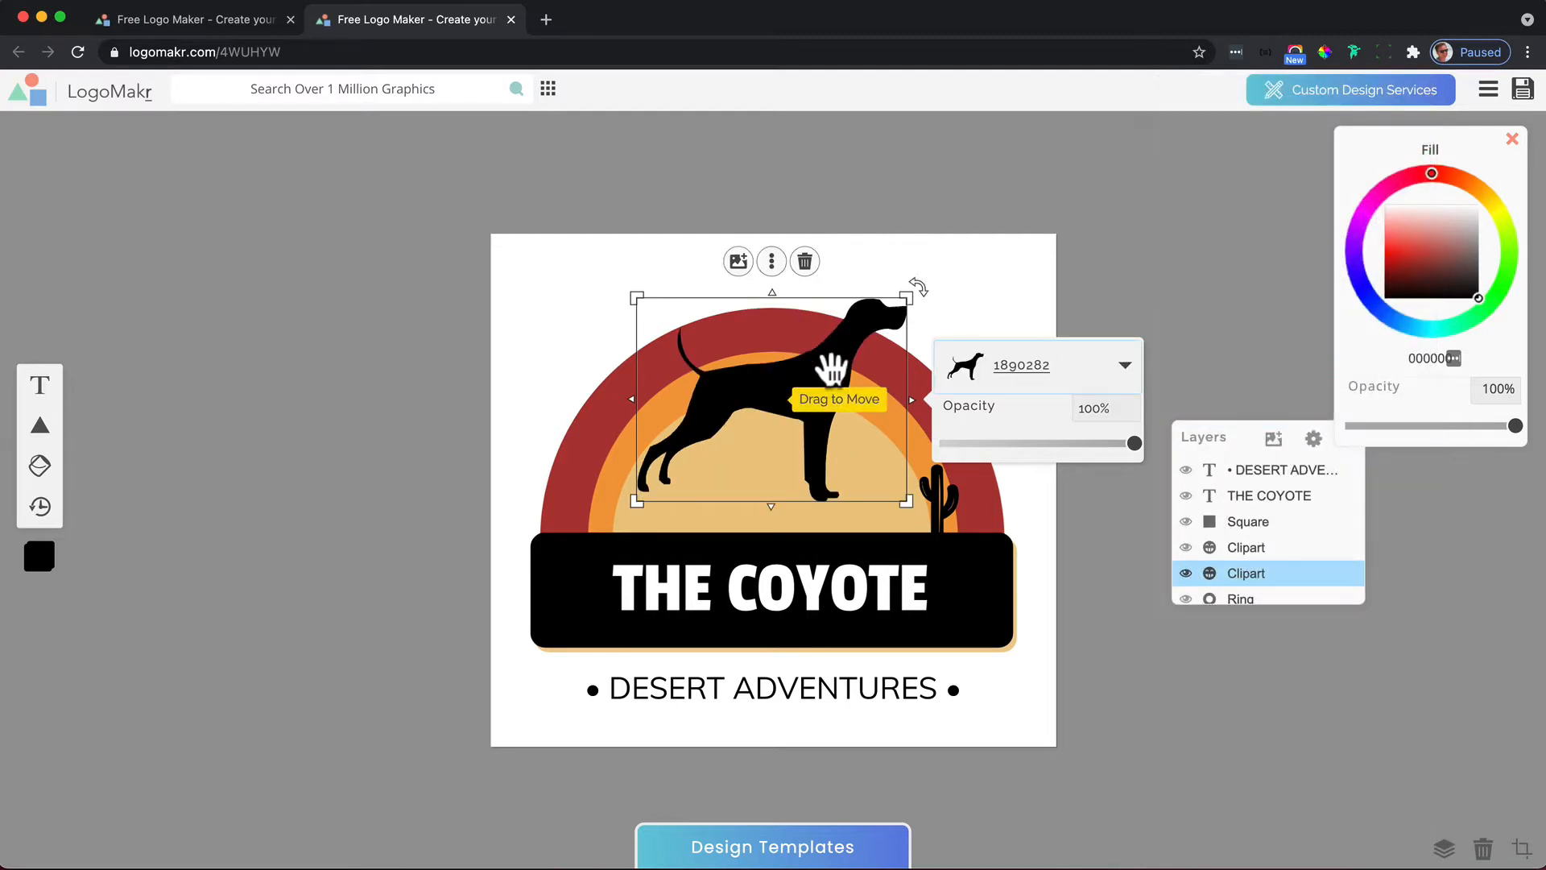
# - Move the dog down toward the banner, enlarge it and tint it brown
pyautogui.moveTo(831, 372); pyautogui.dragTo(823, 432)
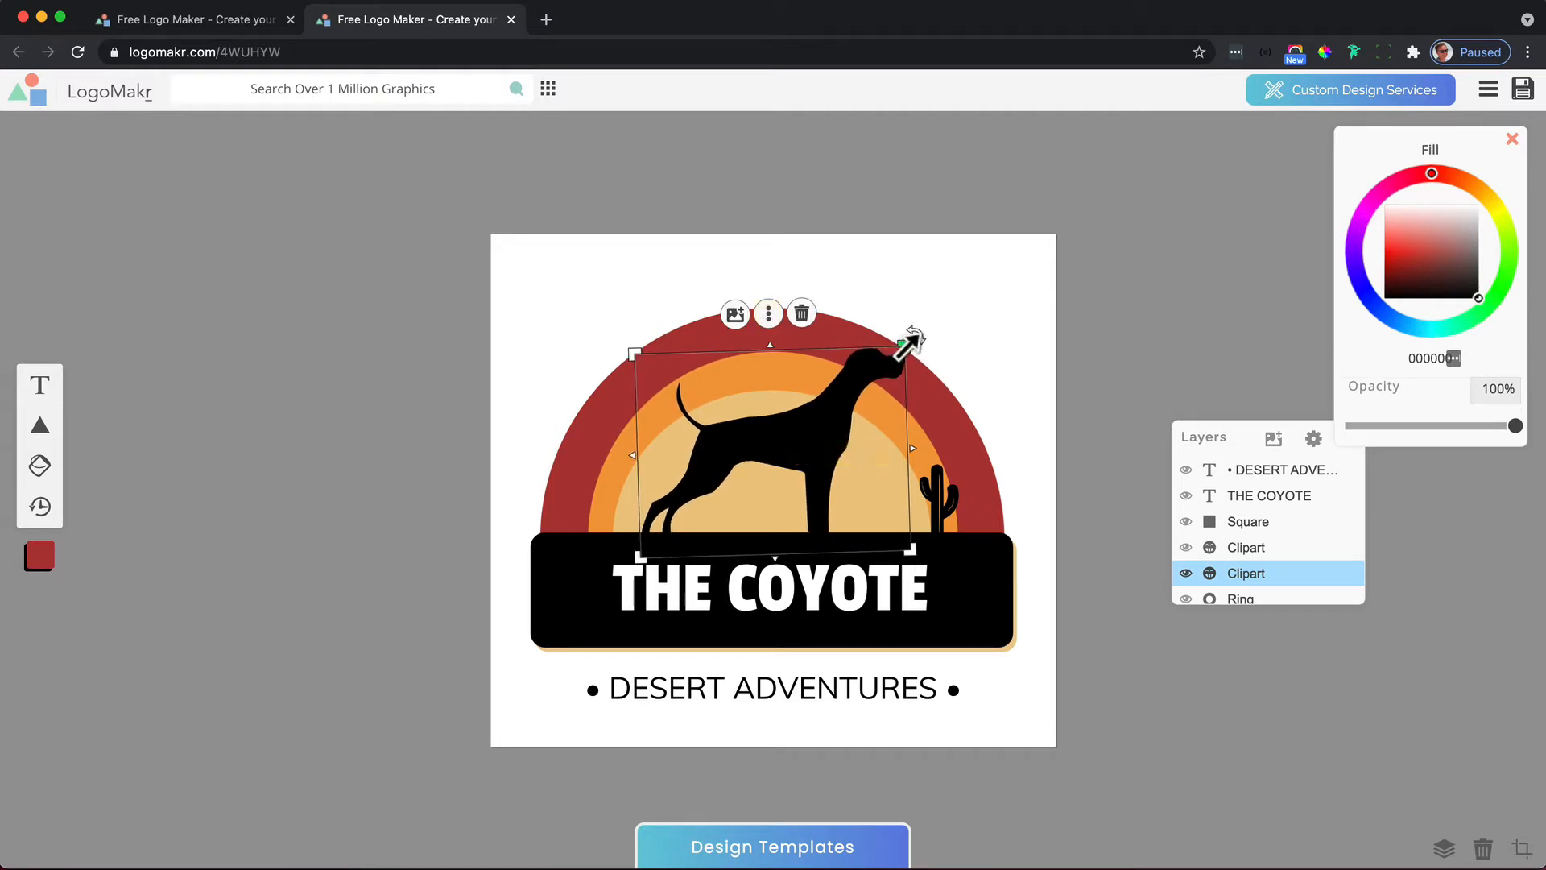
pyautogui.moveTo(908, 342); pyautogui.dragTo(866, 383)
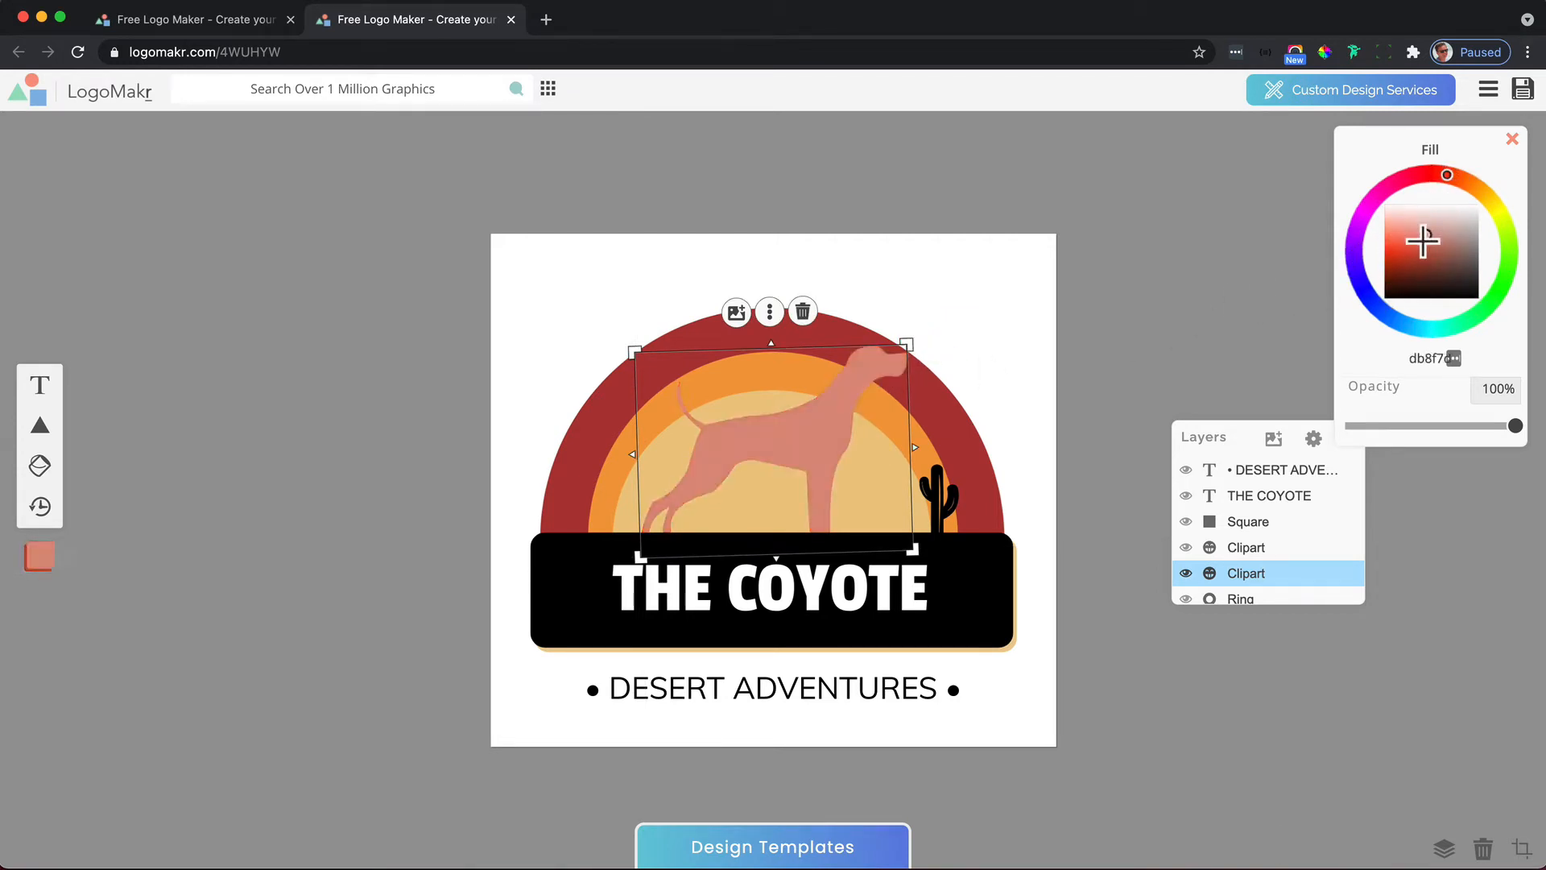
pyautogui.click(1408, 286)
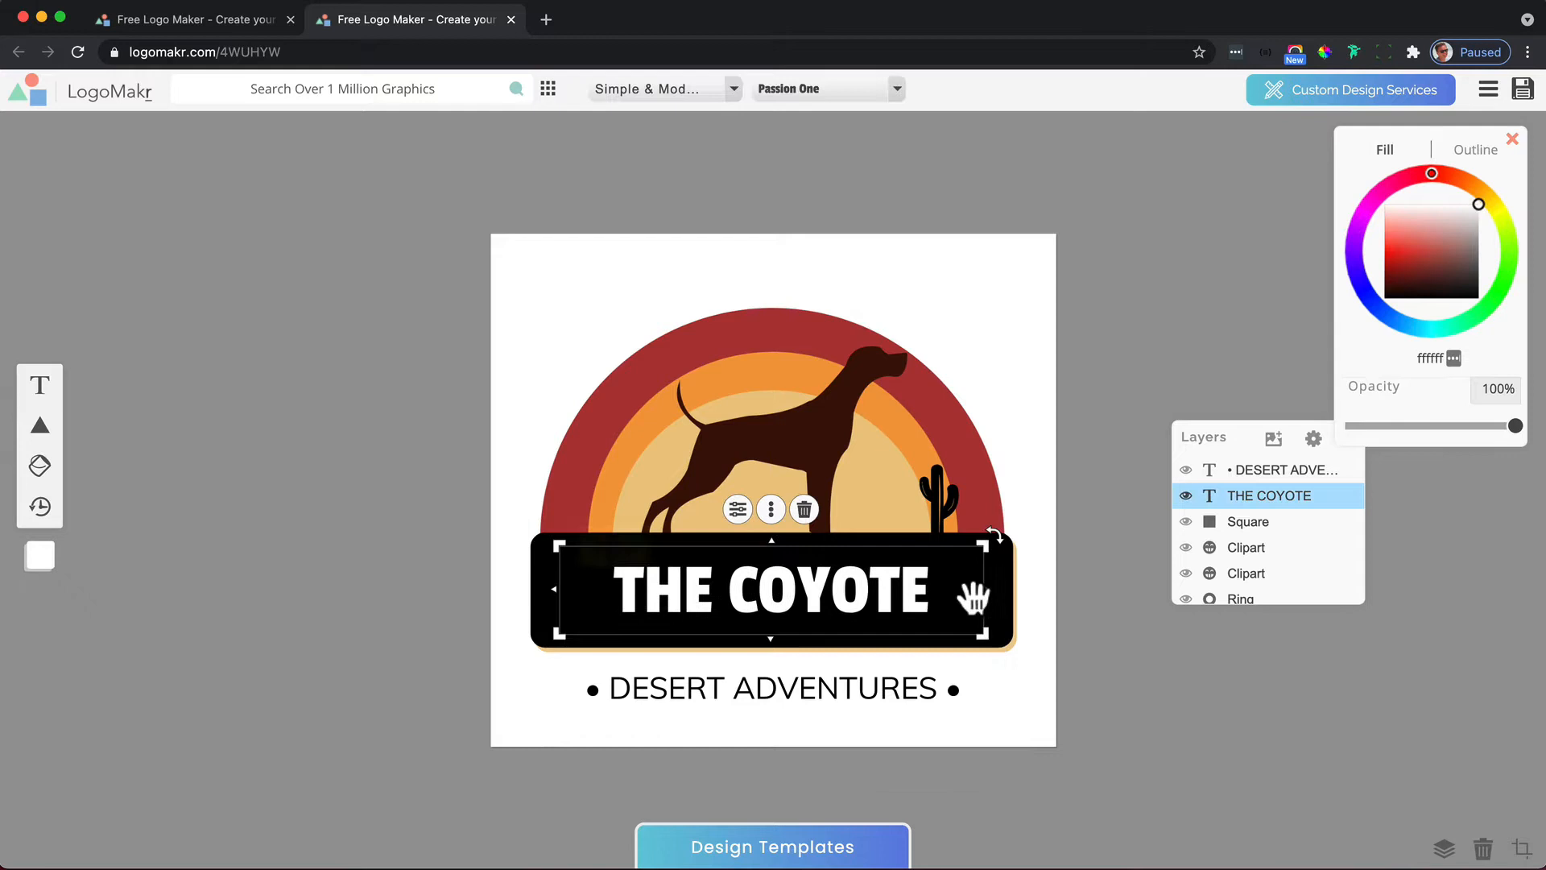
pyautogui.moveTo(39, 395)
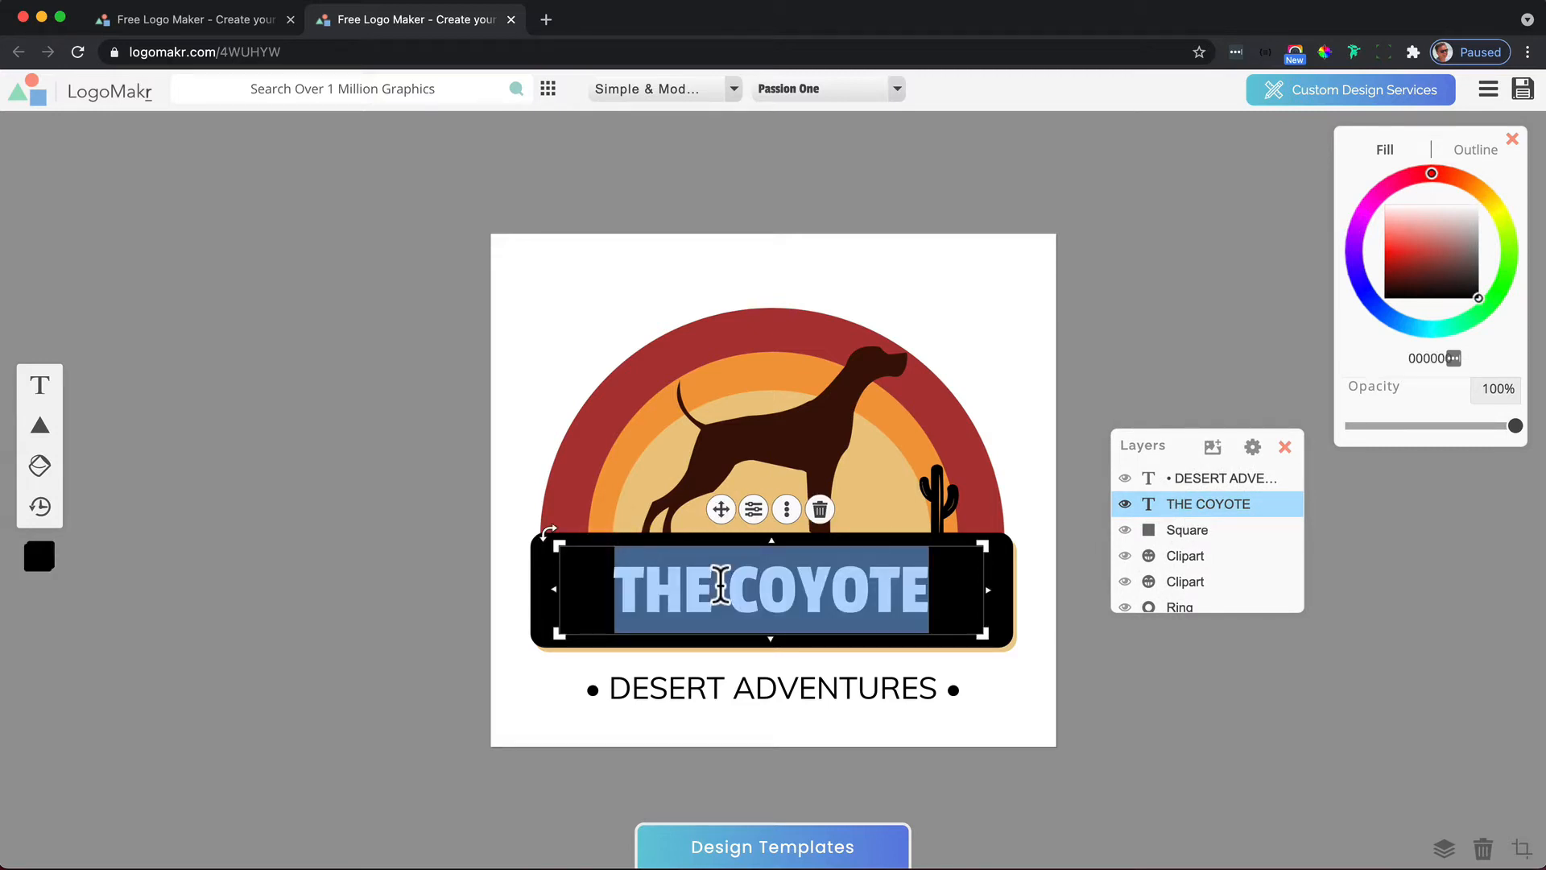
# - Retype the banner headline as 'The Dog' and select the black banner shape
pyautogui.write('The Dog')
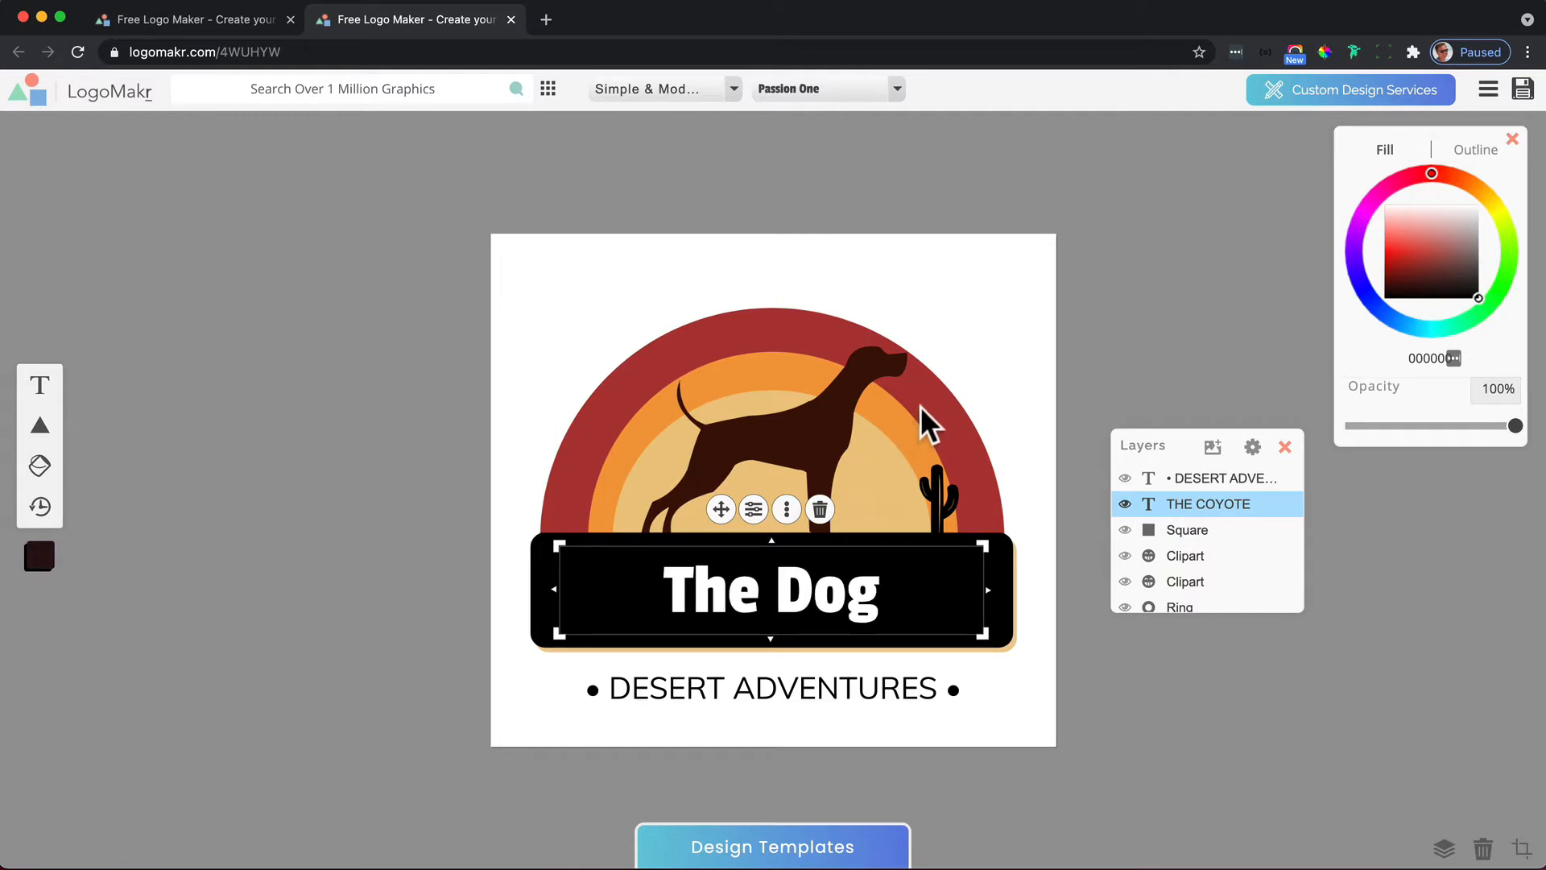
pyautogui.click(1187, 530)
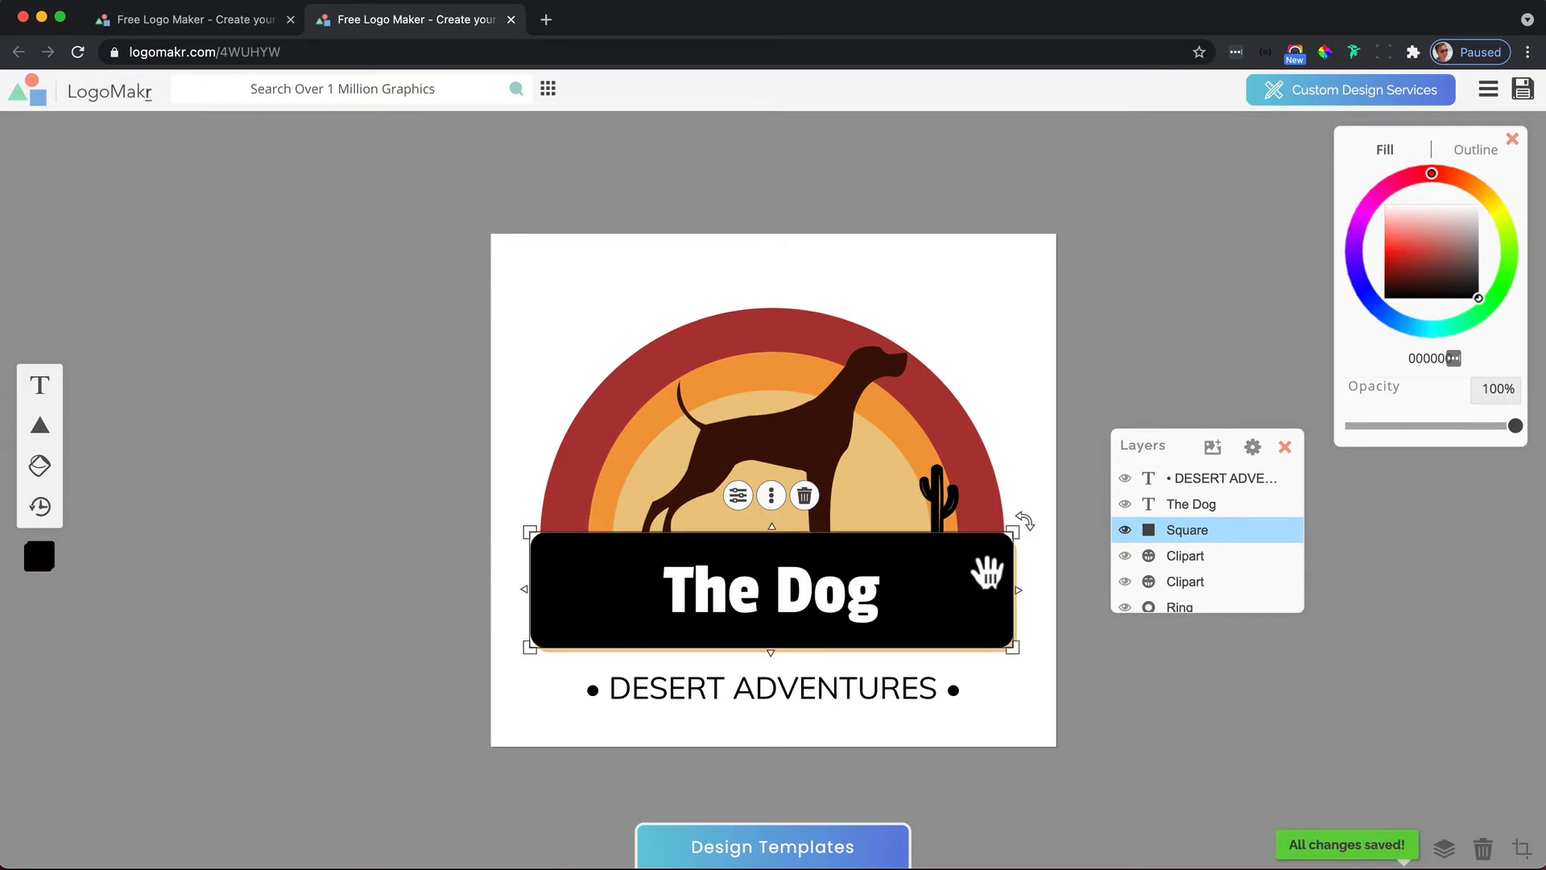
# - Reduce the banner's roundness and width, try an orange fill, then undo back to black
pyautogui.click(738, 495)
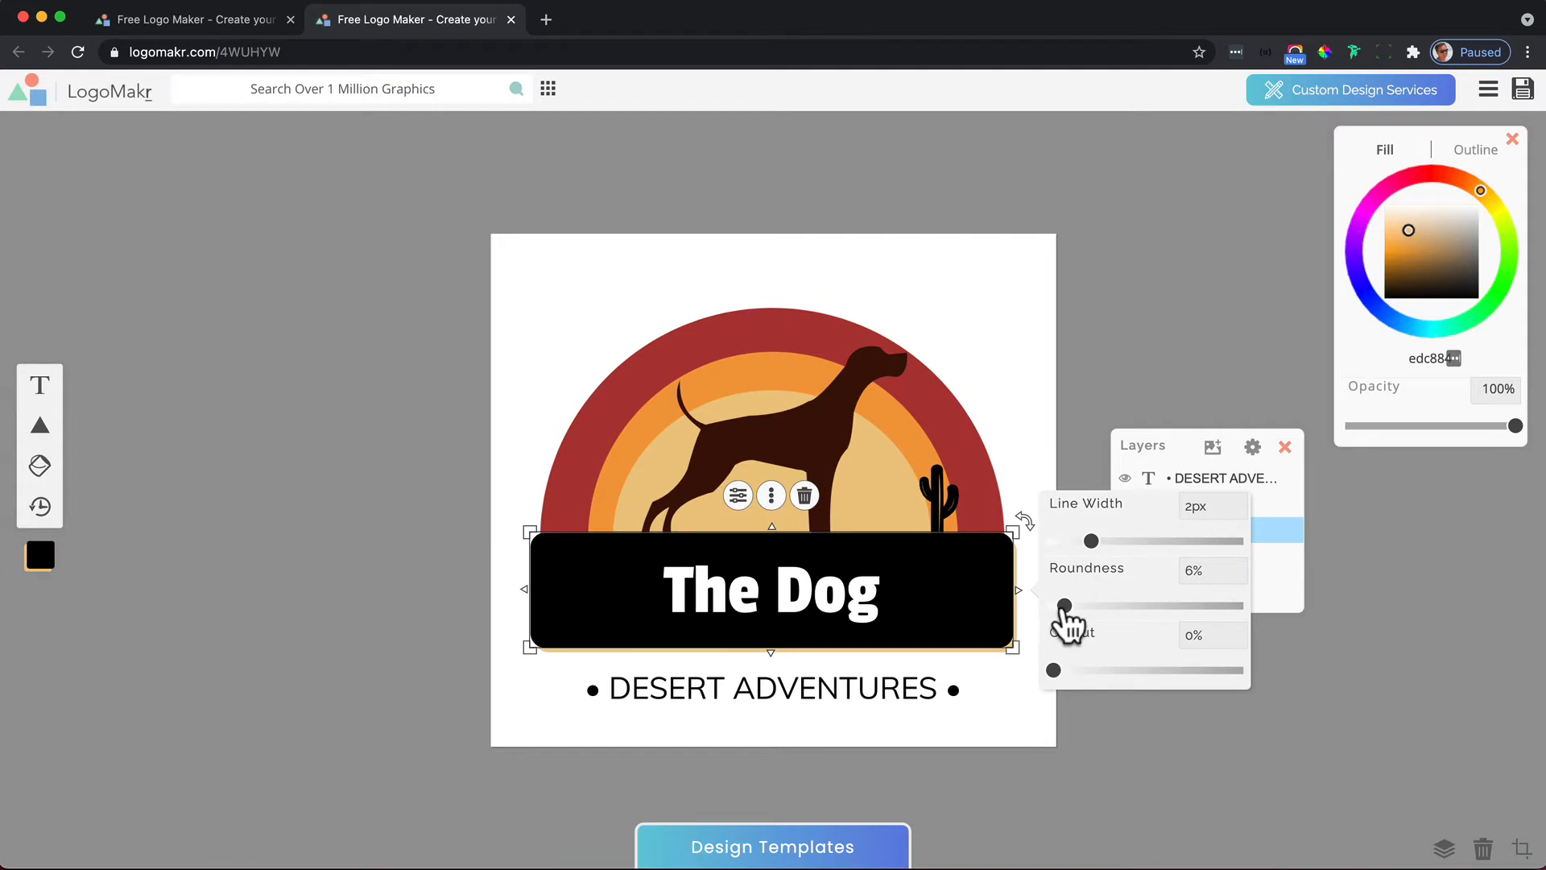
pyautogui.moveTo(1065, 605); pyautogui.dragTo(1068, 606)
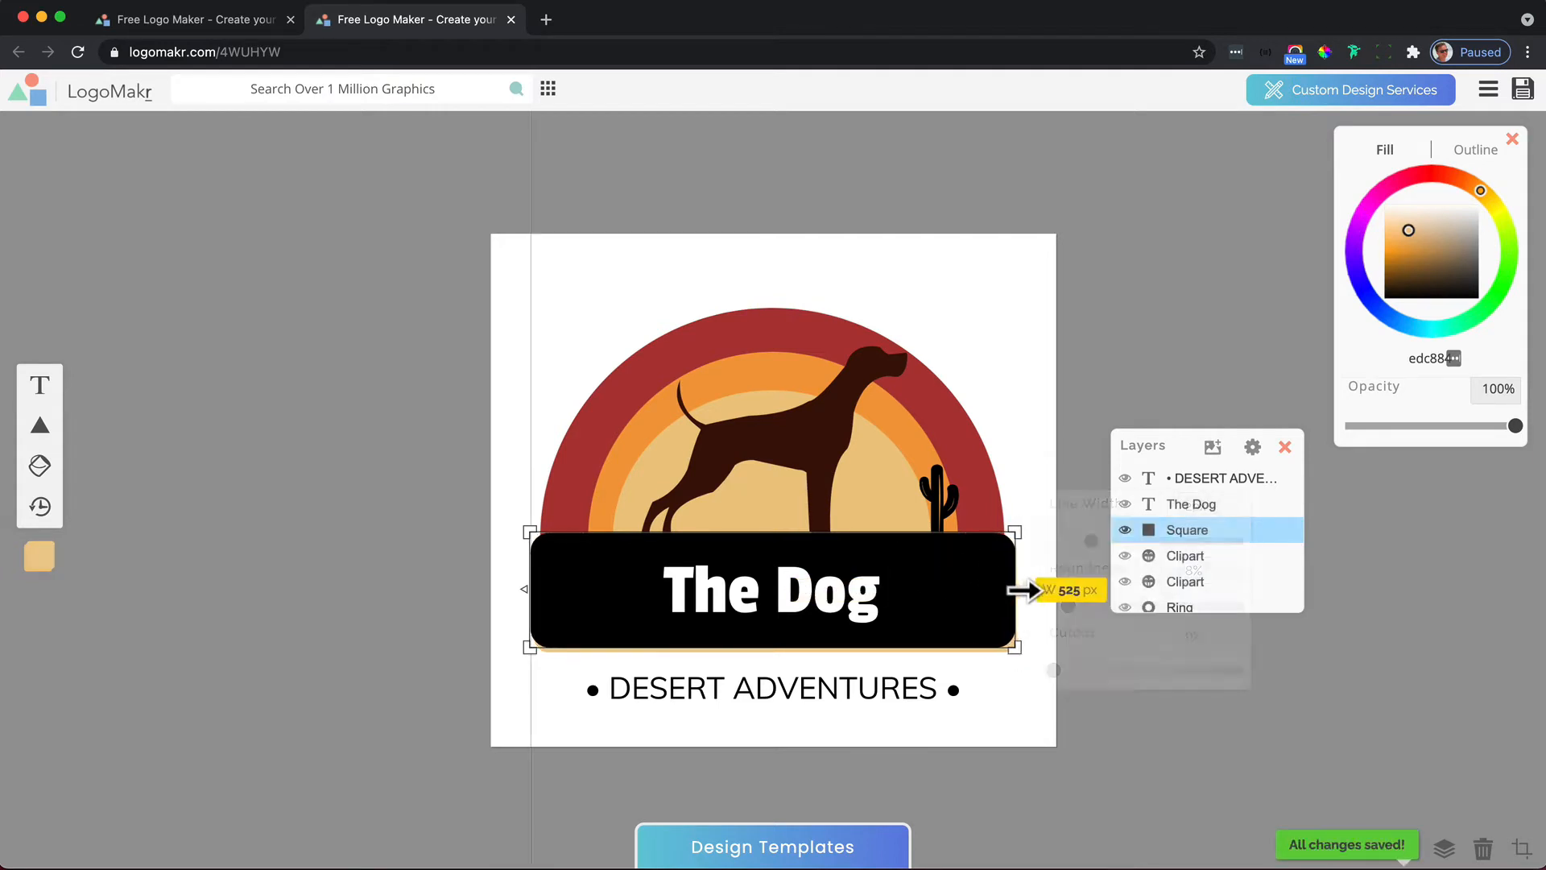
pyautogui.moveTo(1023, 589); pyautogui.dragTo(1026, 589)
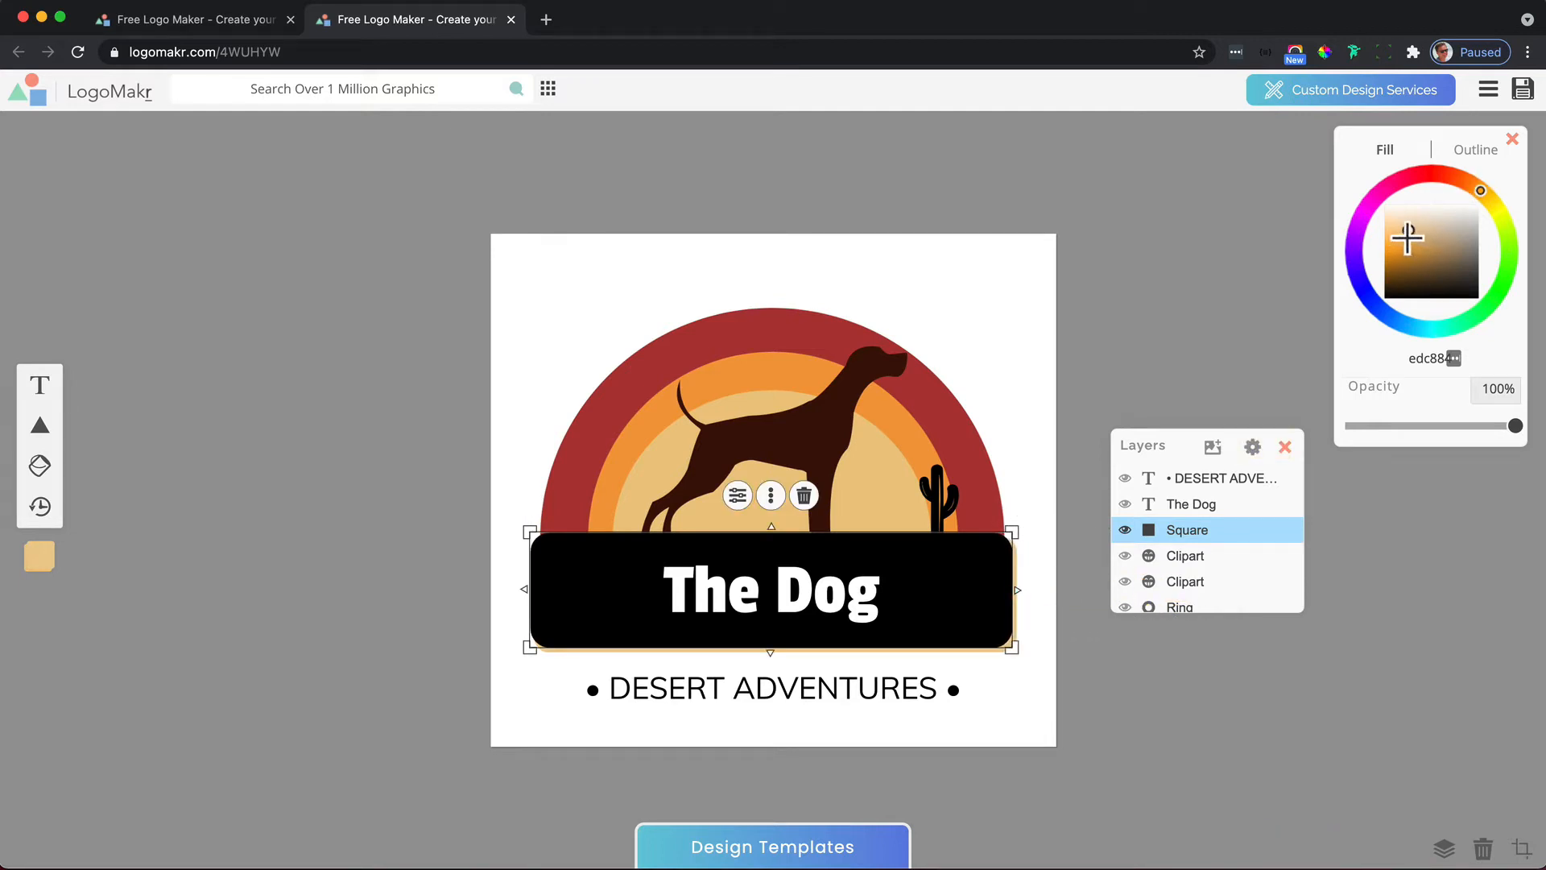
pyautogui.click(1408, 248)
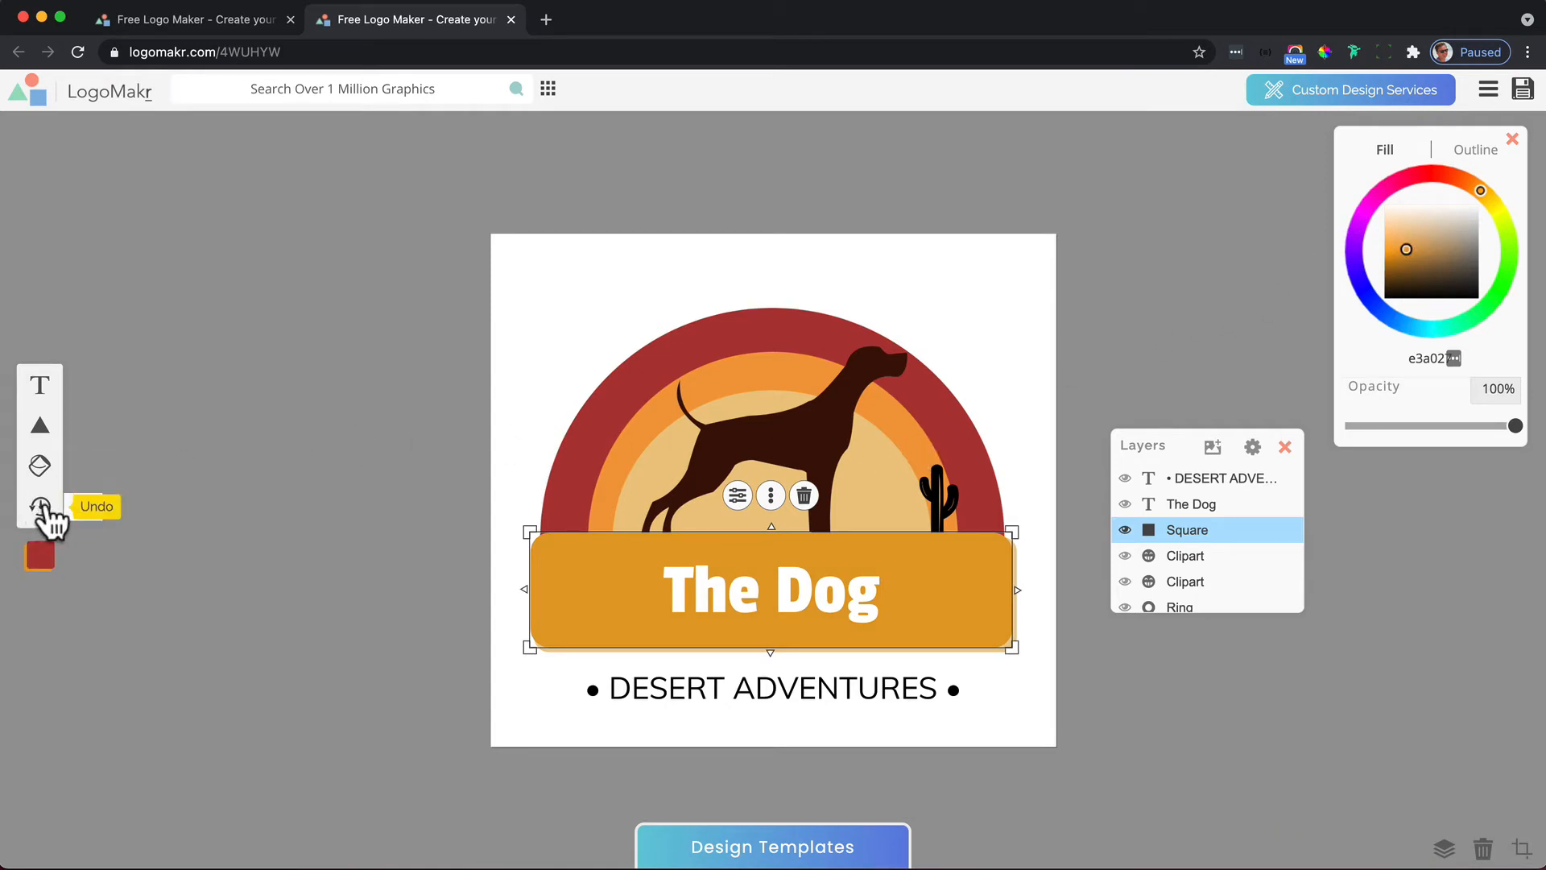
pyautogui.click(39, 507)
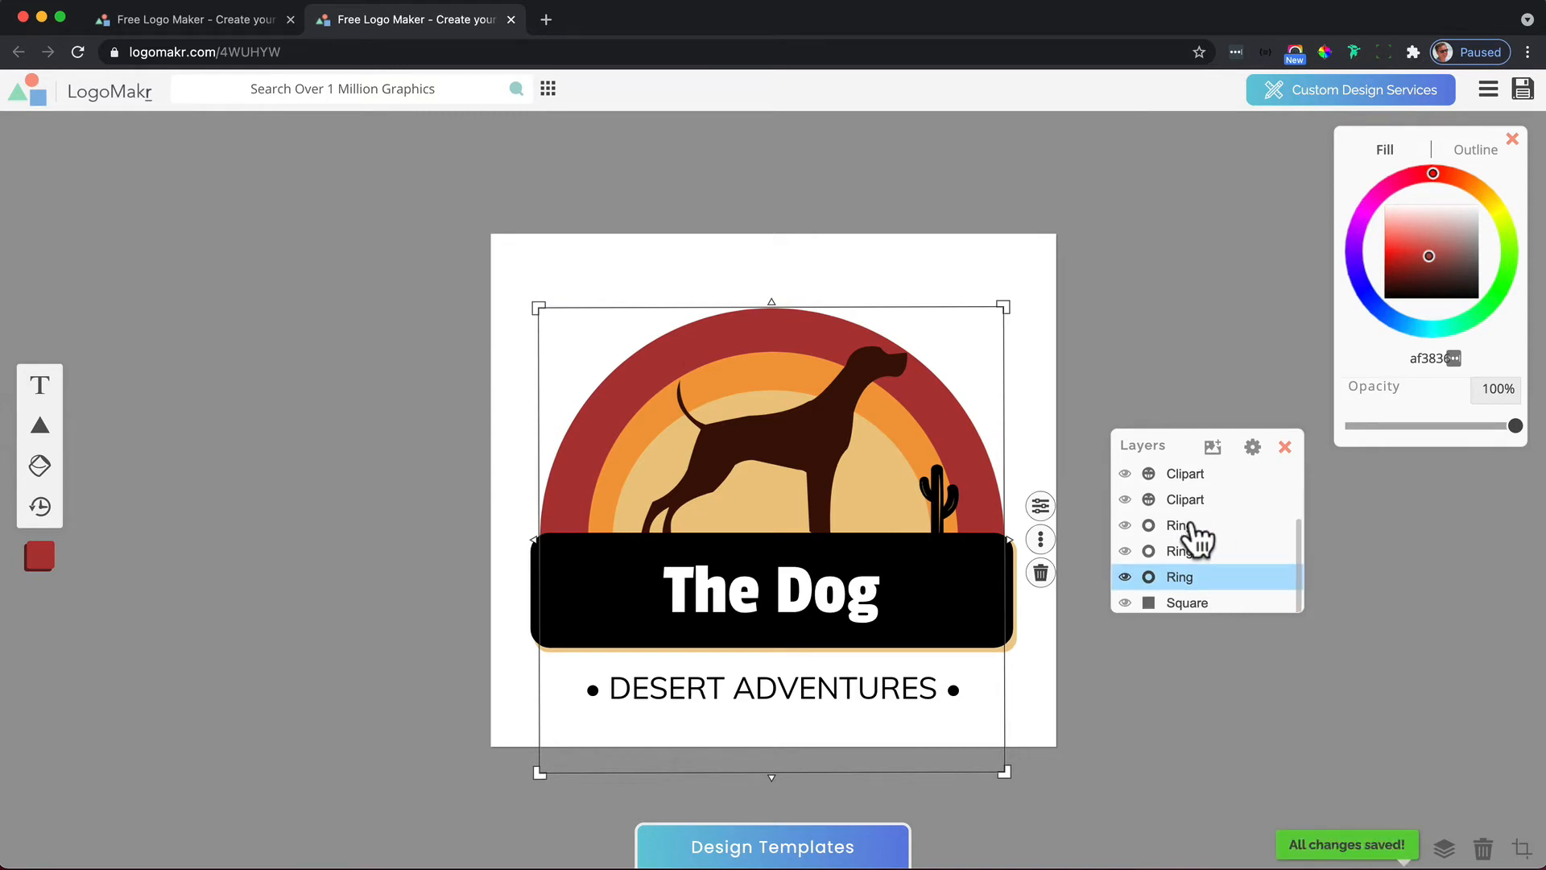
pyautogui.click(1179, 526)
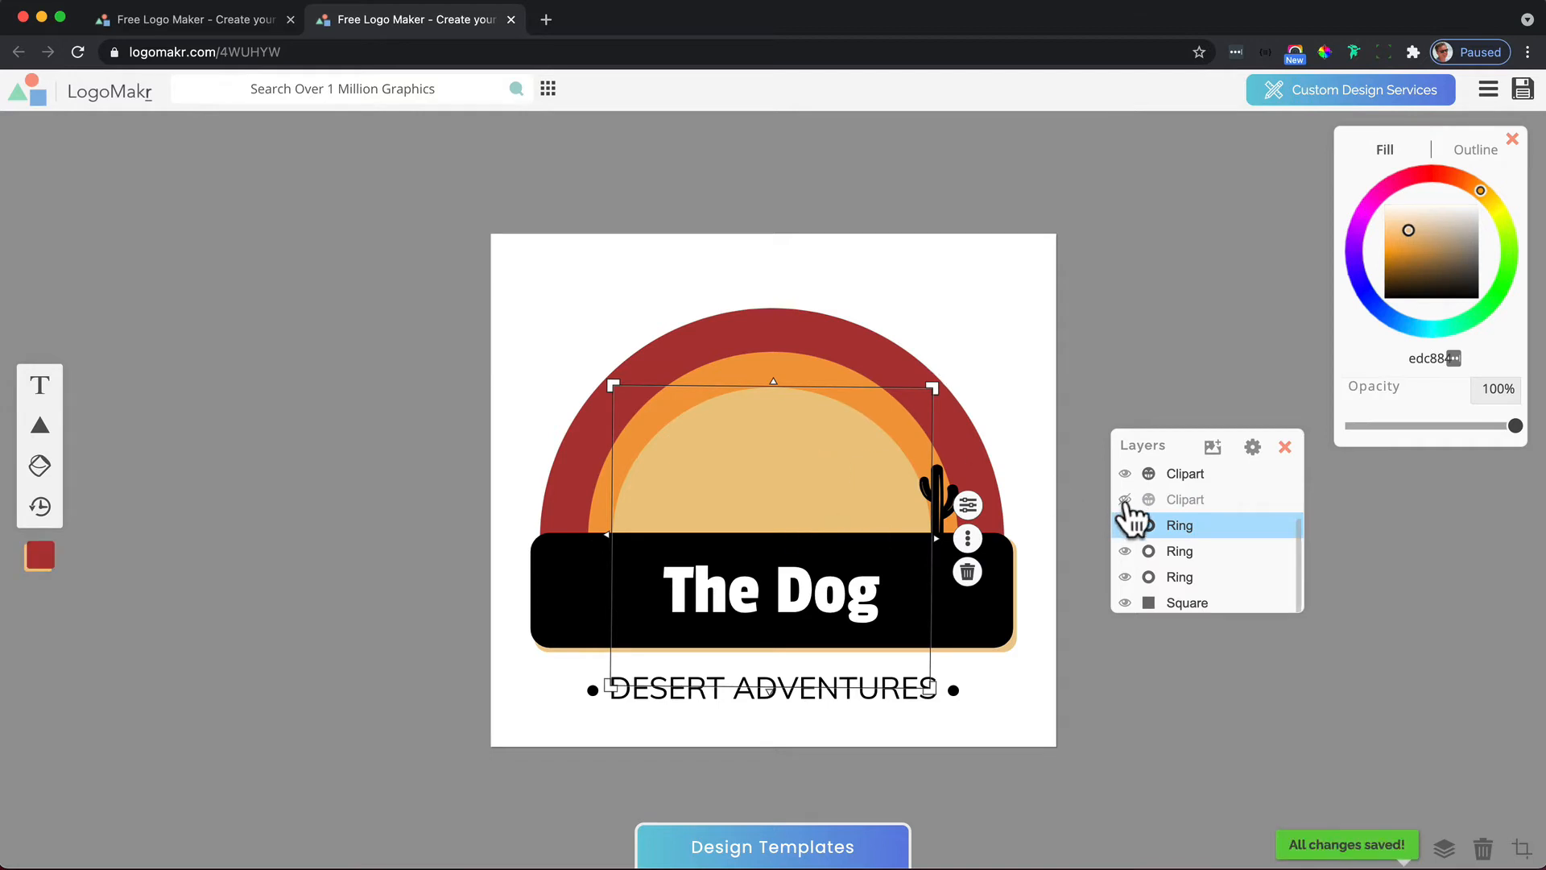
pyautogui.click(1123, 499)
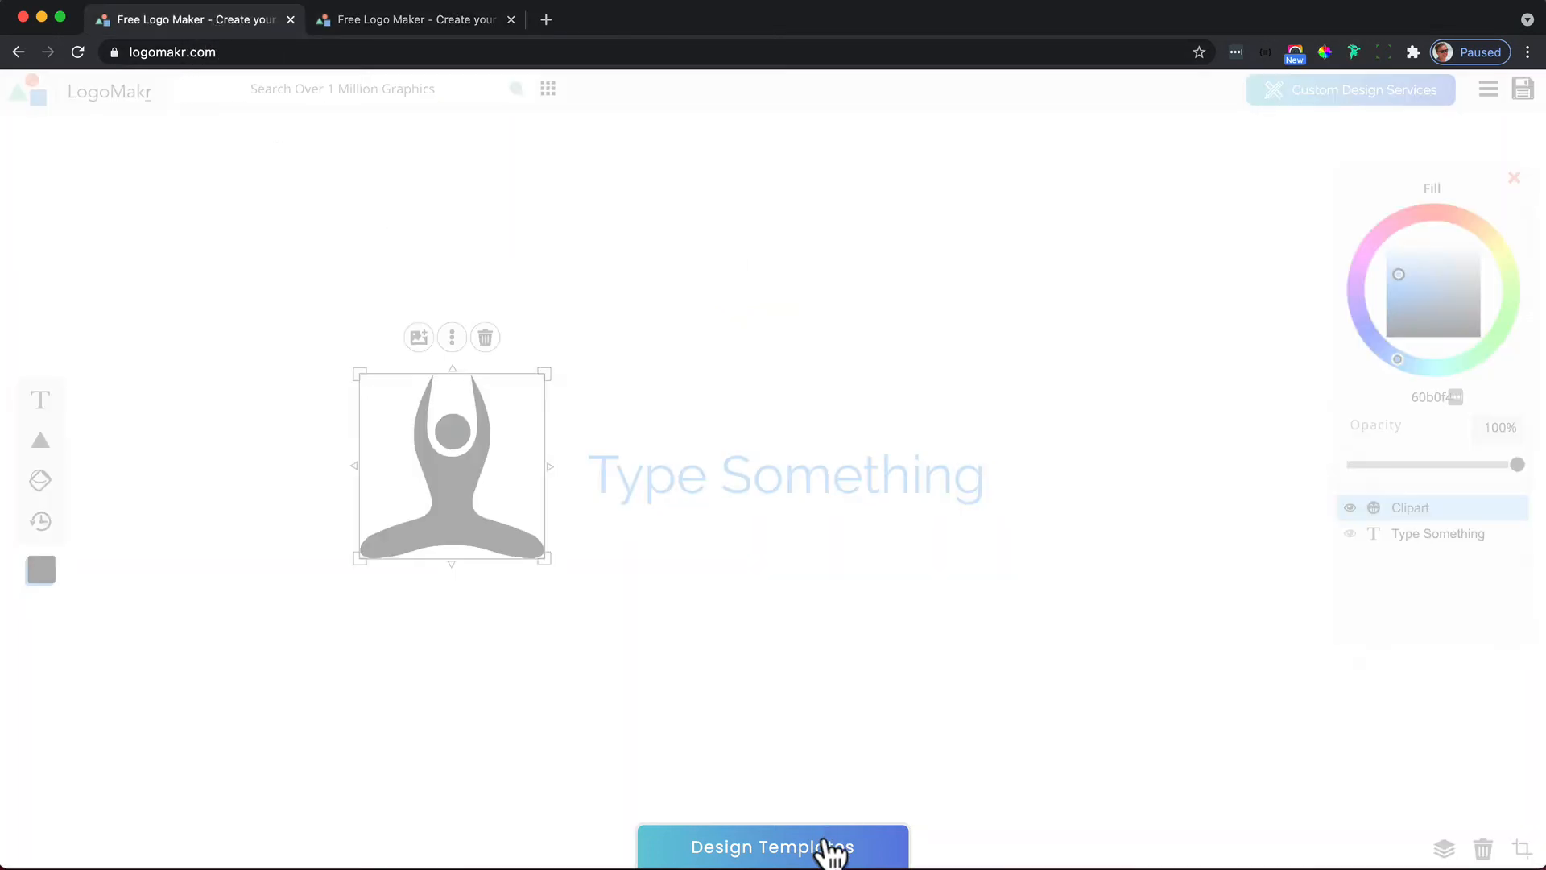
# - Load the SANDY Home Decor template and cancel crop mode to keep the full design
pyautogui.click(771, 846)
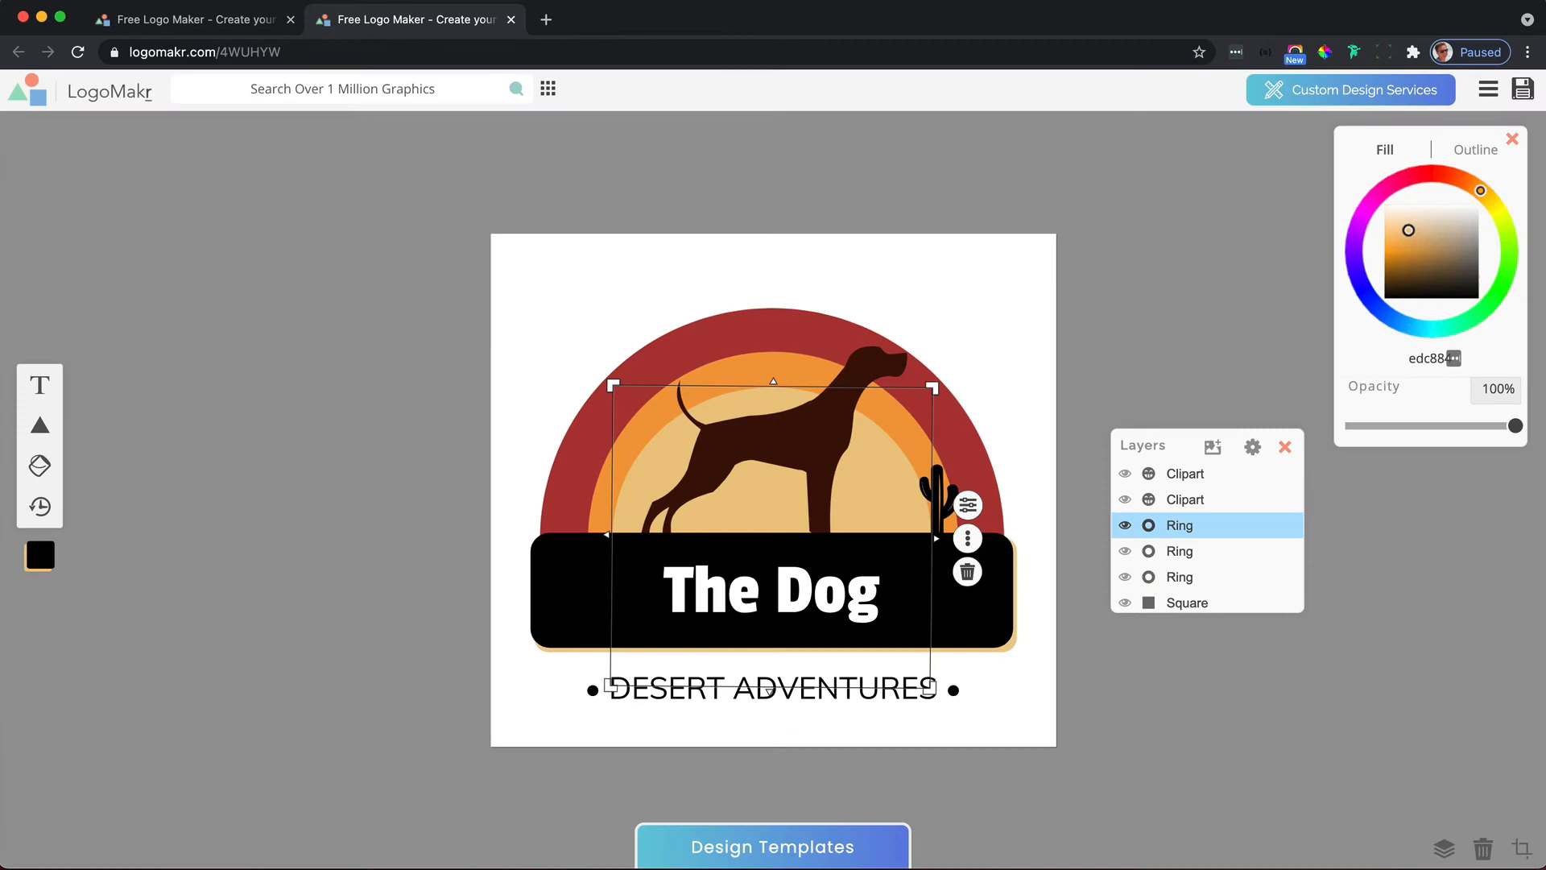
pyautogui.click(771, 846)
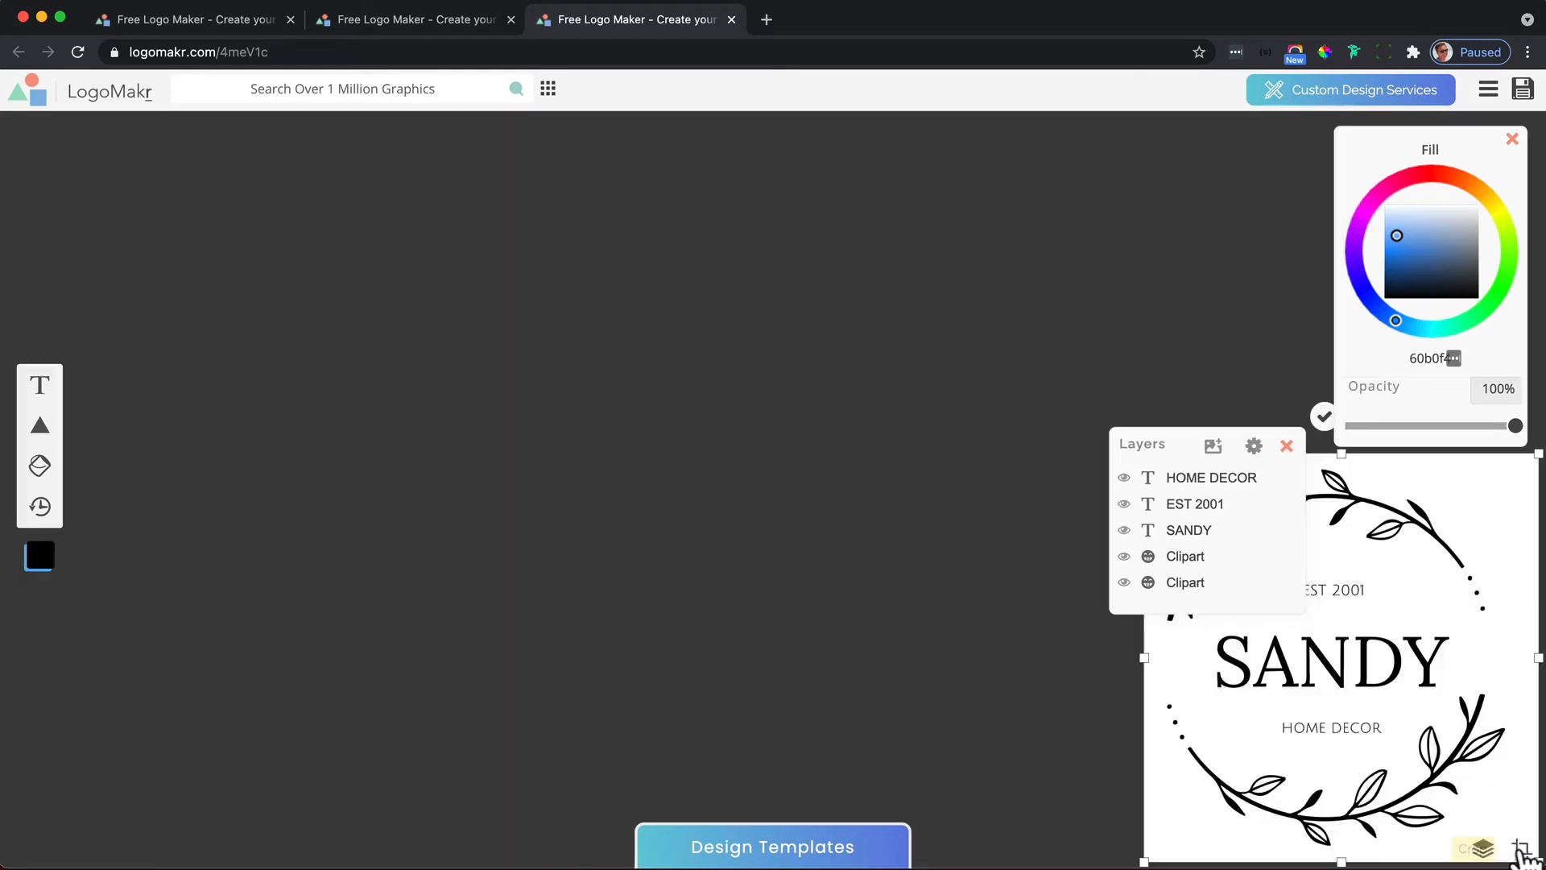
pyautogui.moveTo(1311, 433)
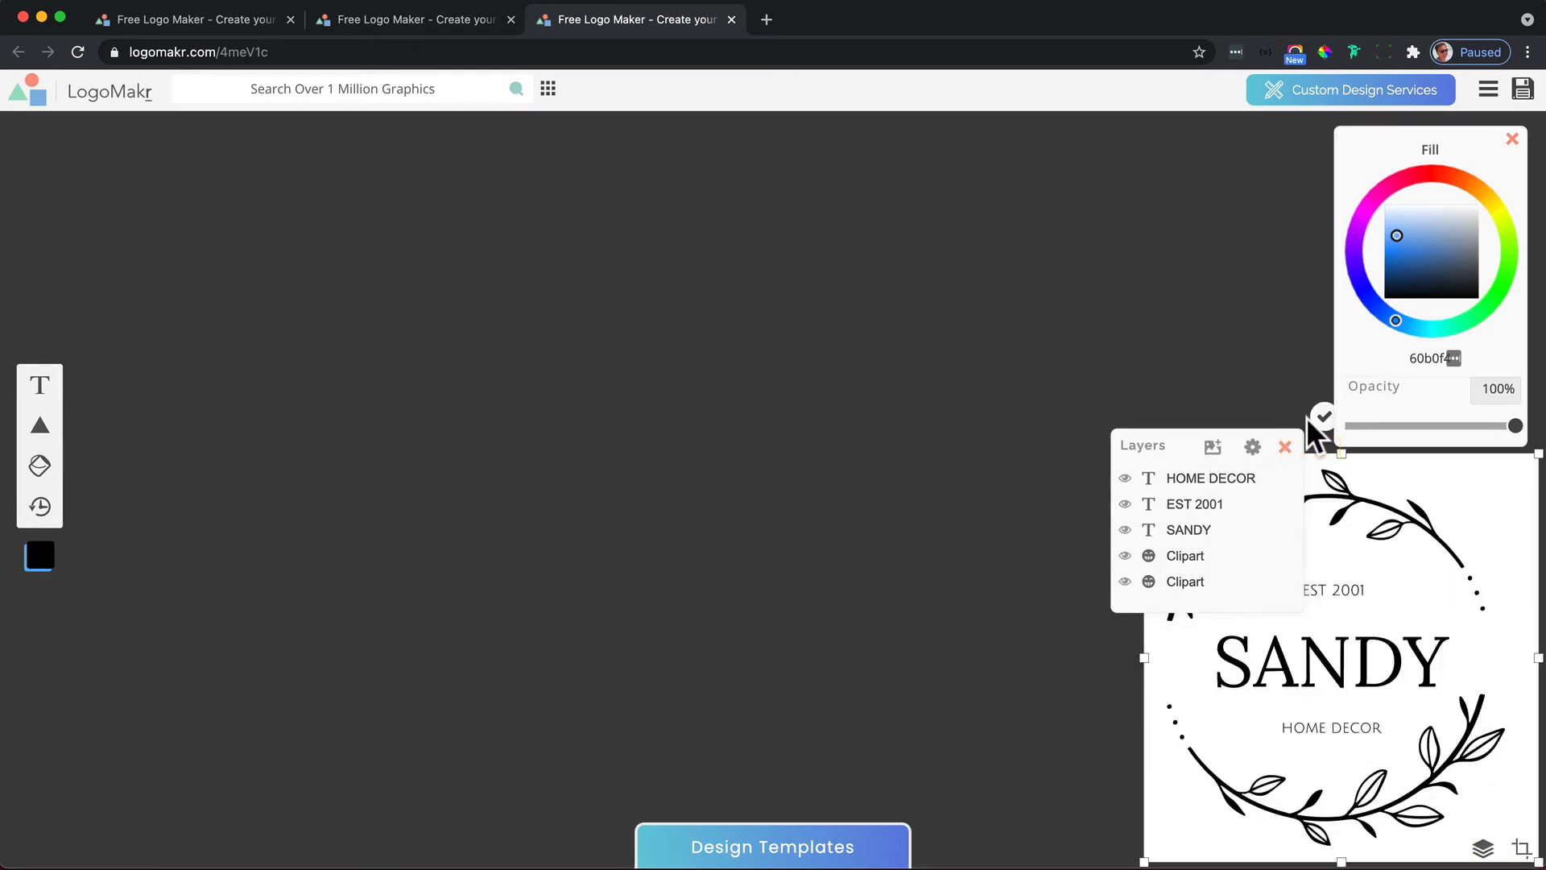
pyautogui.rightClick(1321, 415)
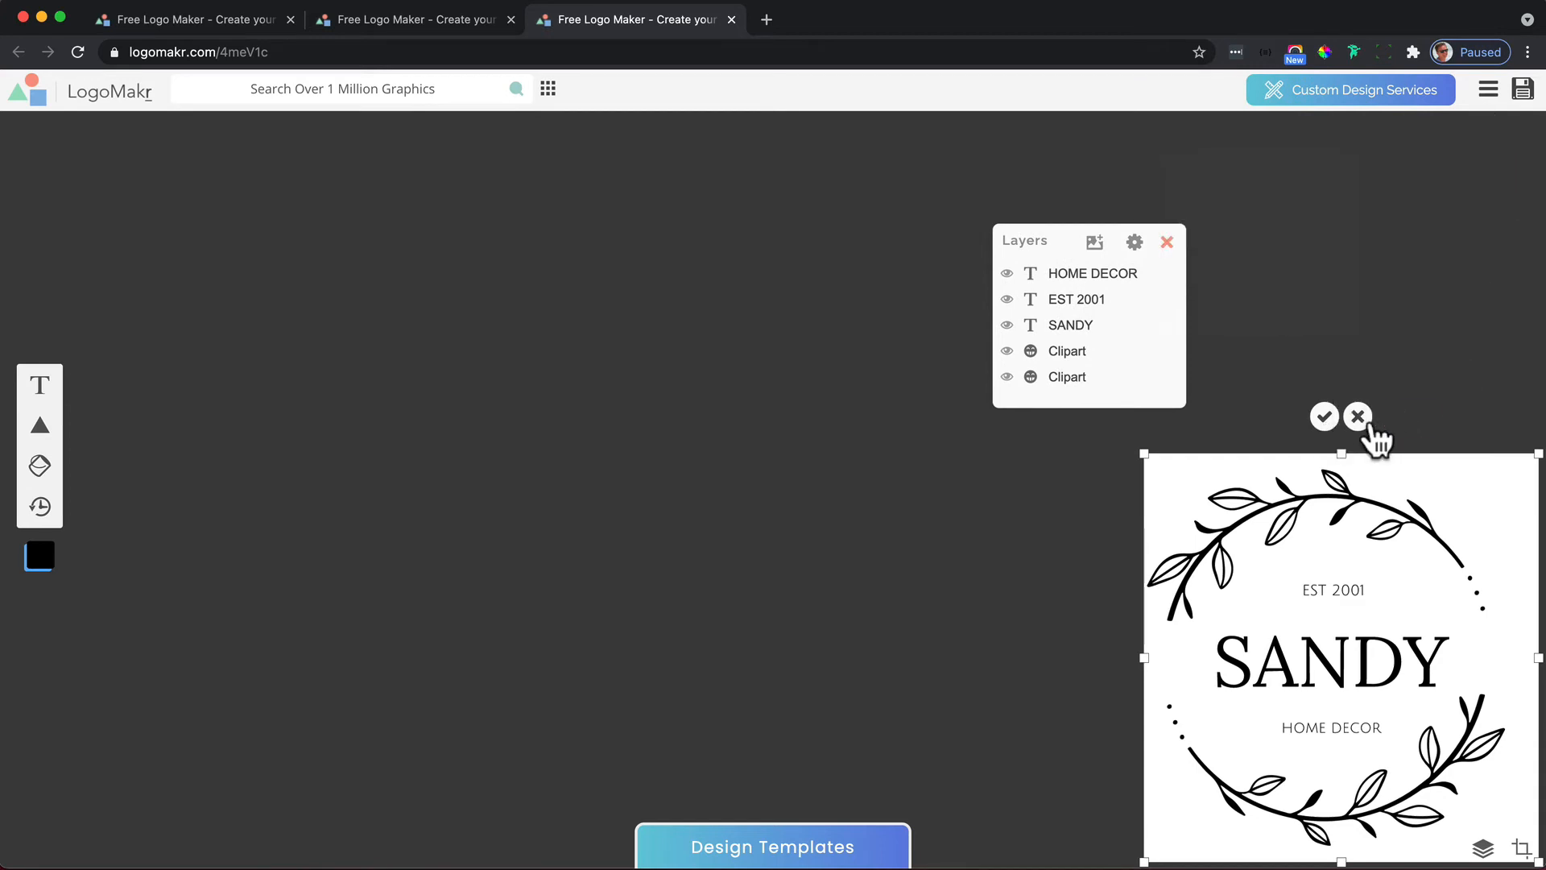
pyautogui.click(1166, 241)
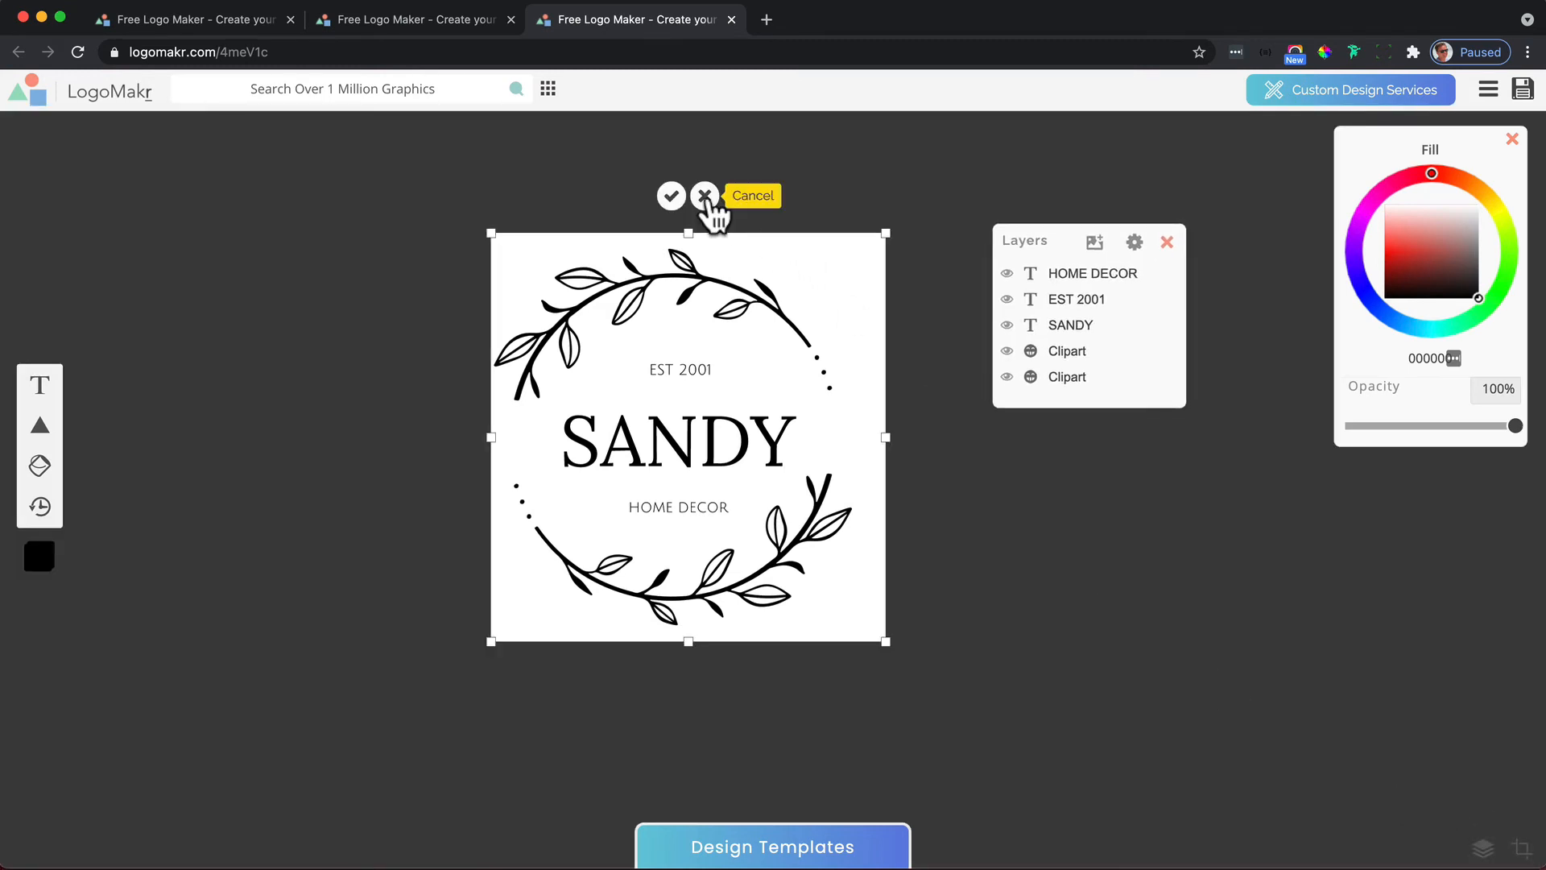
pyautogui.click(704, 195)
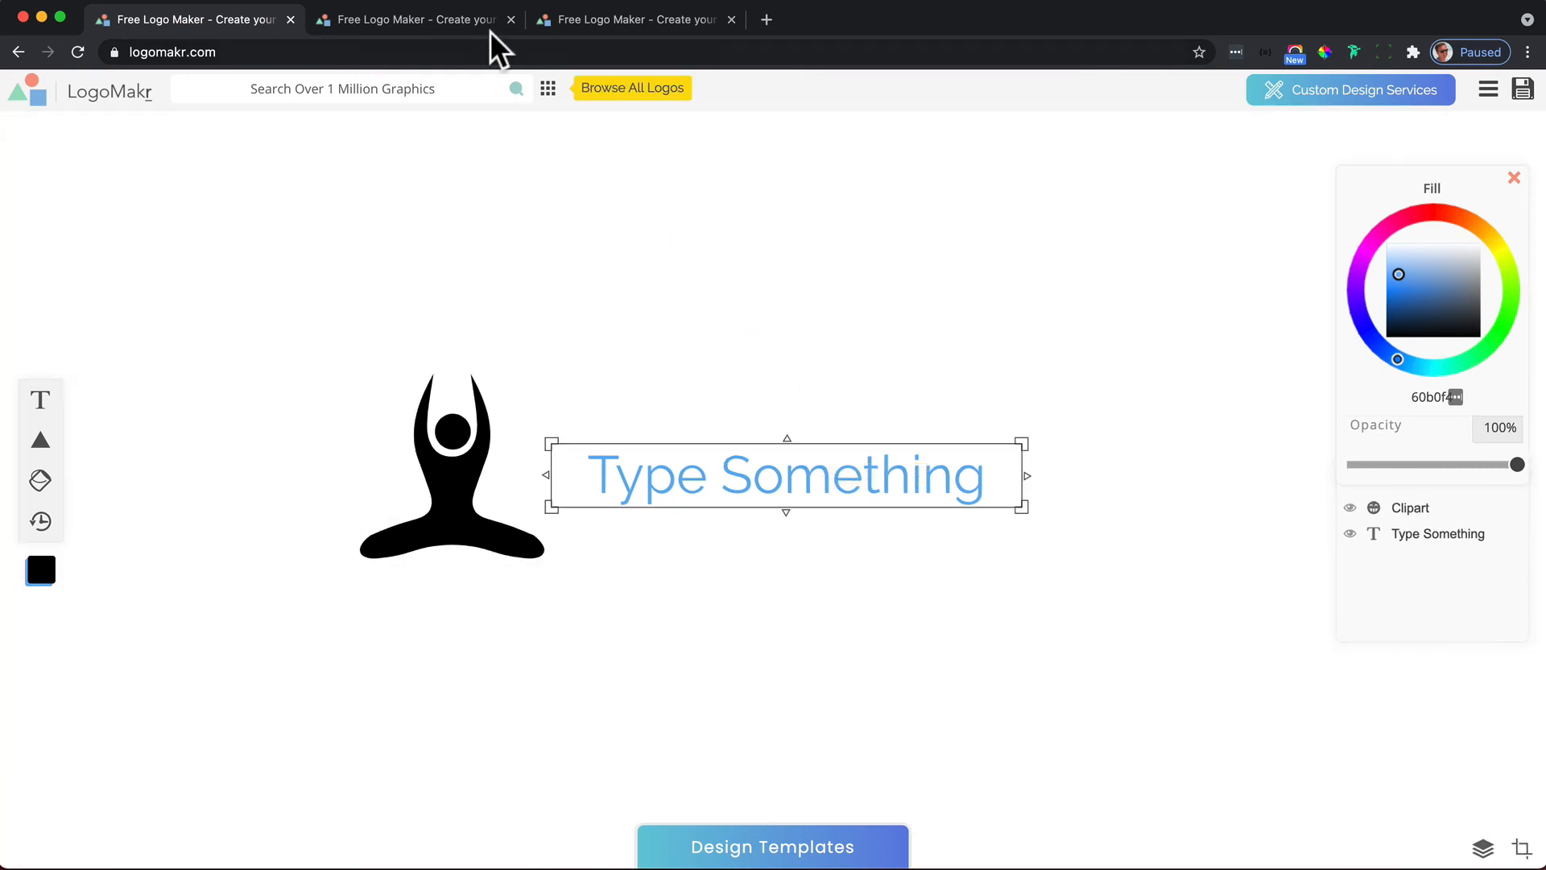
# - Load the ALPHA SOCCER LEAGUE template and cancel the crop to show it in full
pyautogui.click(771, 846)
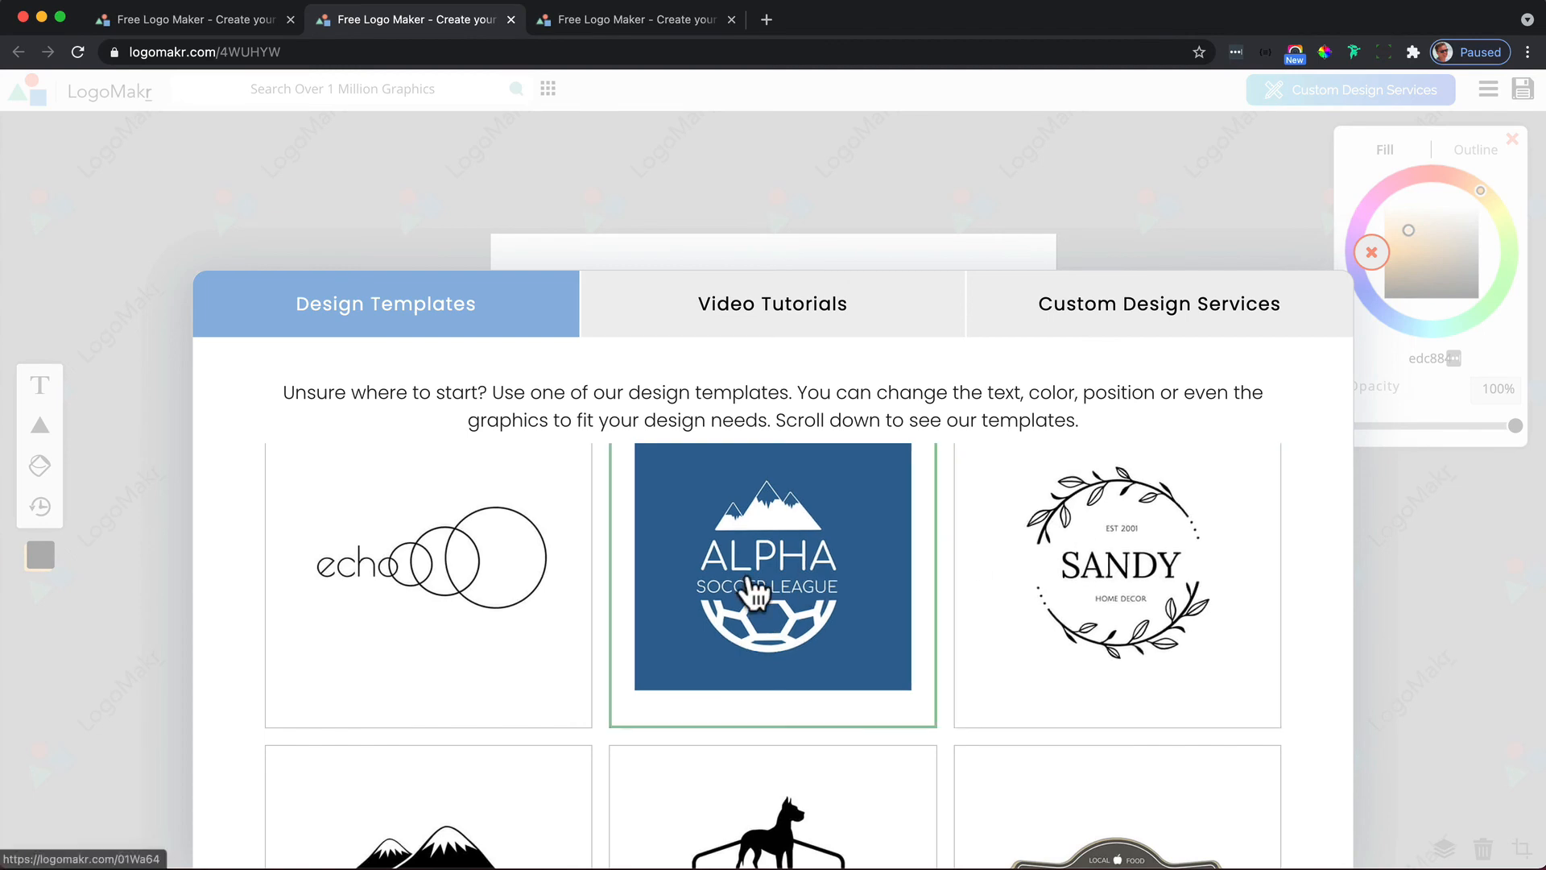
pyautogui.click(773, 567)
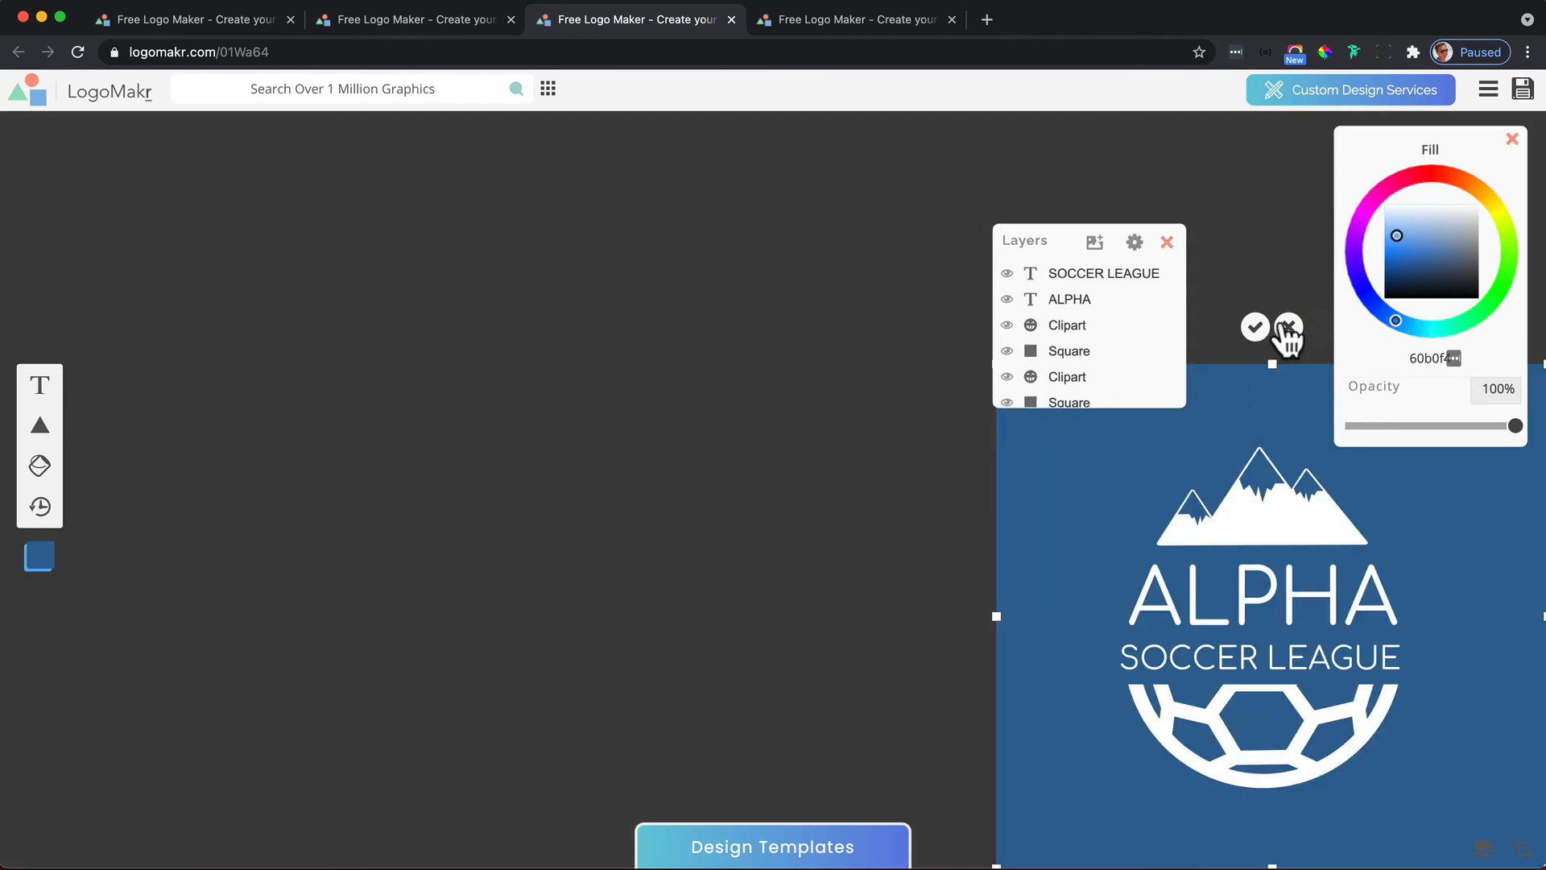
pyautogui.click(1255, 327)
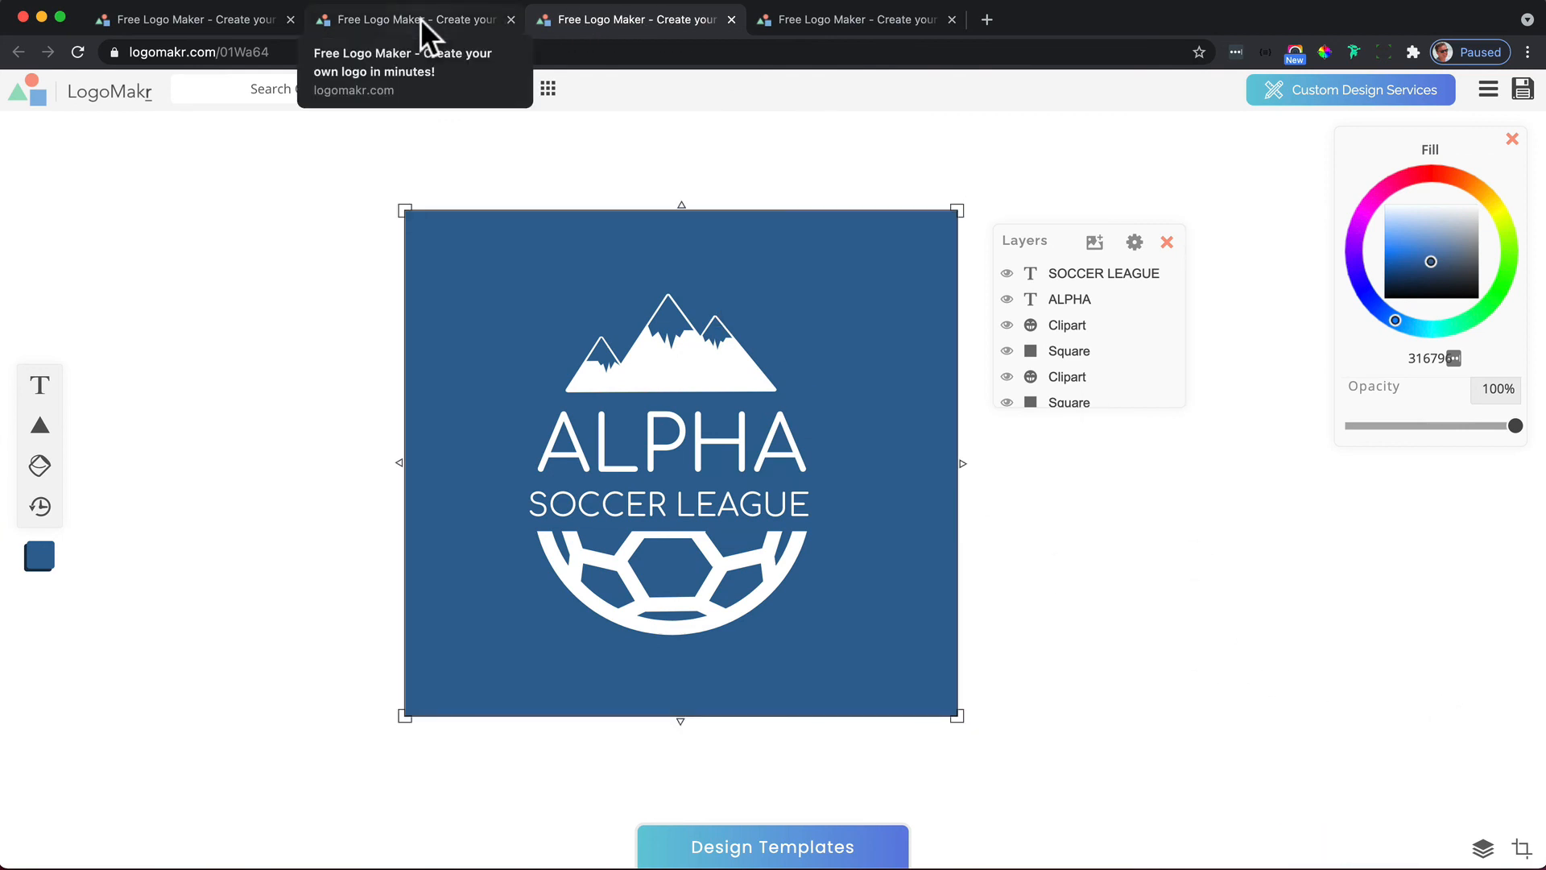
# - Switch to the first tab and bring up the Design Templates gallery
pyautogui.click(404, 19)
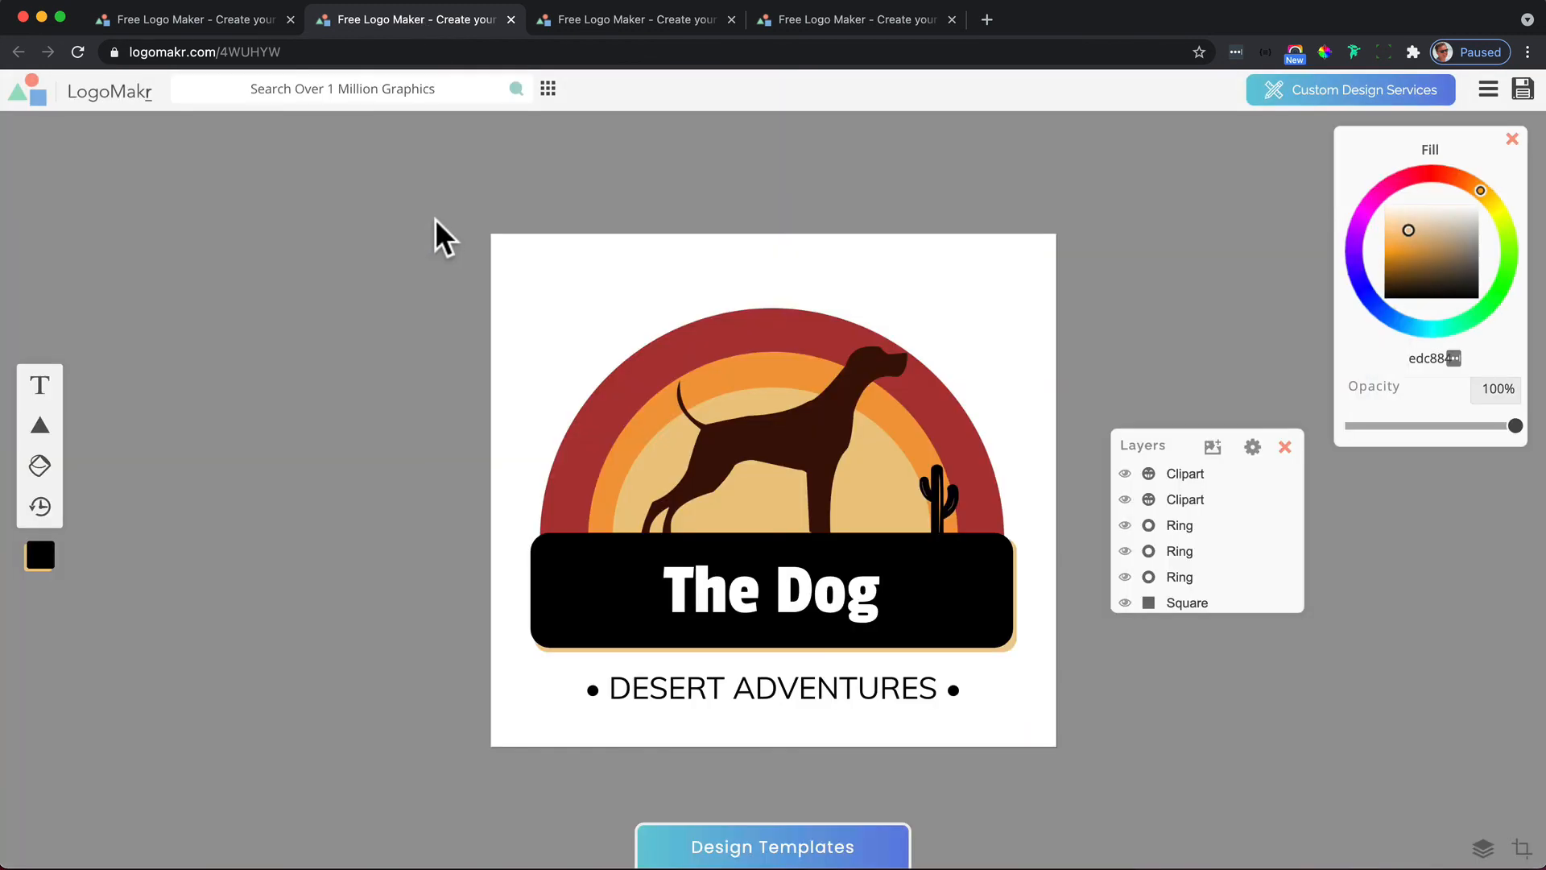
pyautogui.moveTo(192, 19)
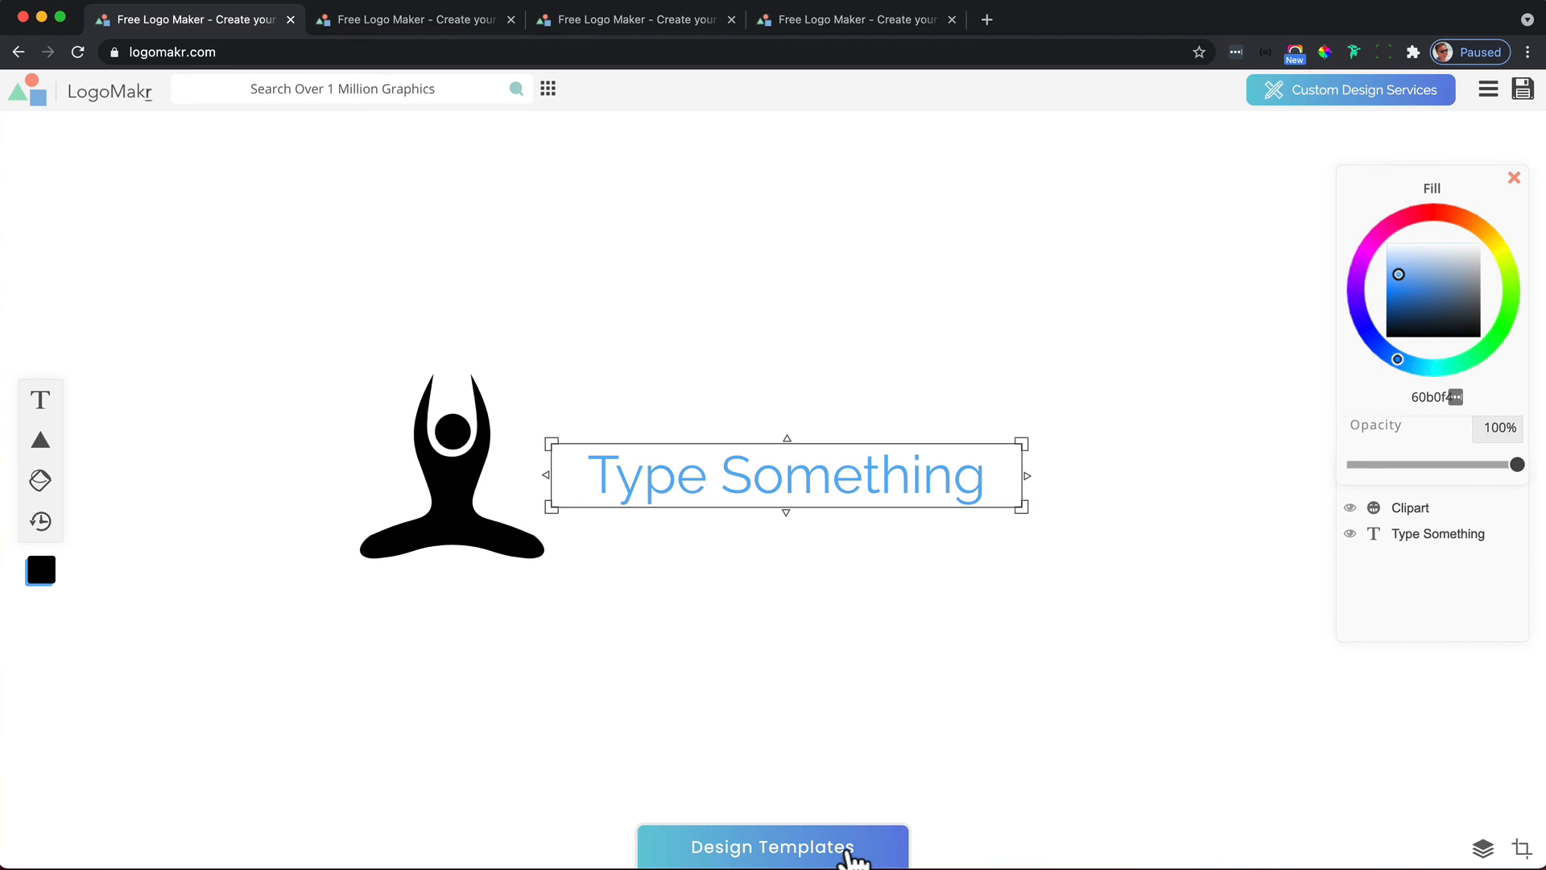
pyautogui.click(771, 845)
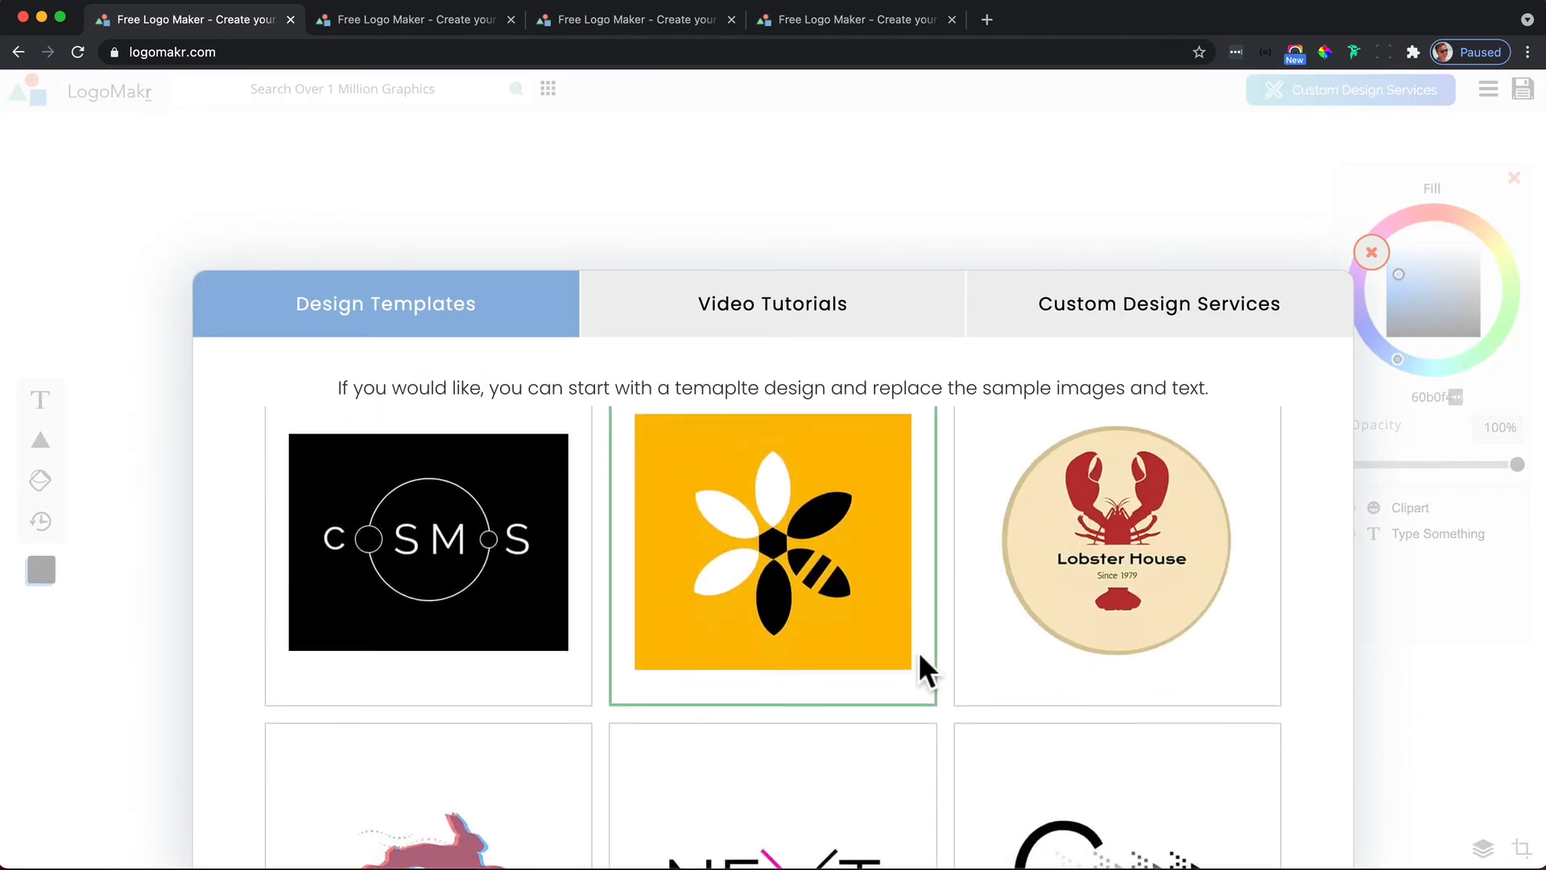